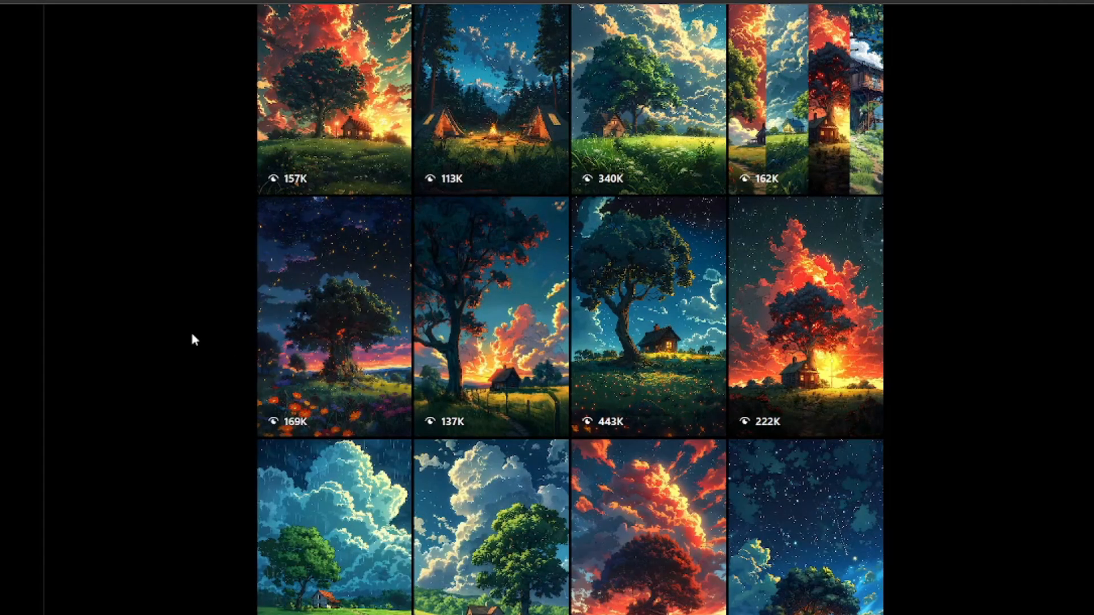
# Step: Scroll the AI Text to Image page past the pixel-art examples to earlier anime images
pyautogui.scroll(-3)
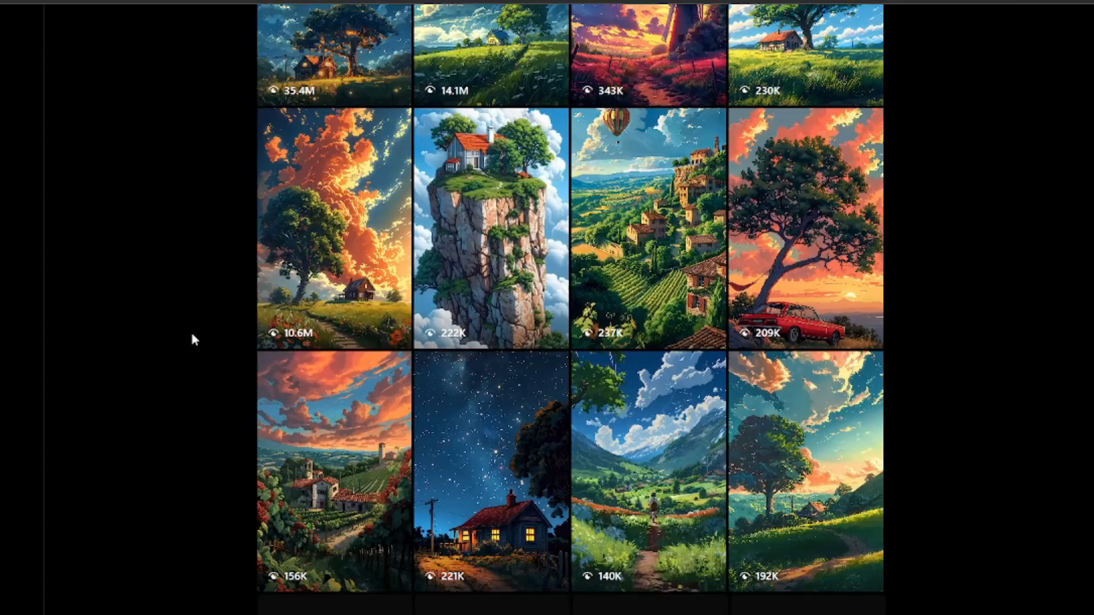
pyautogui.scroll(-3)
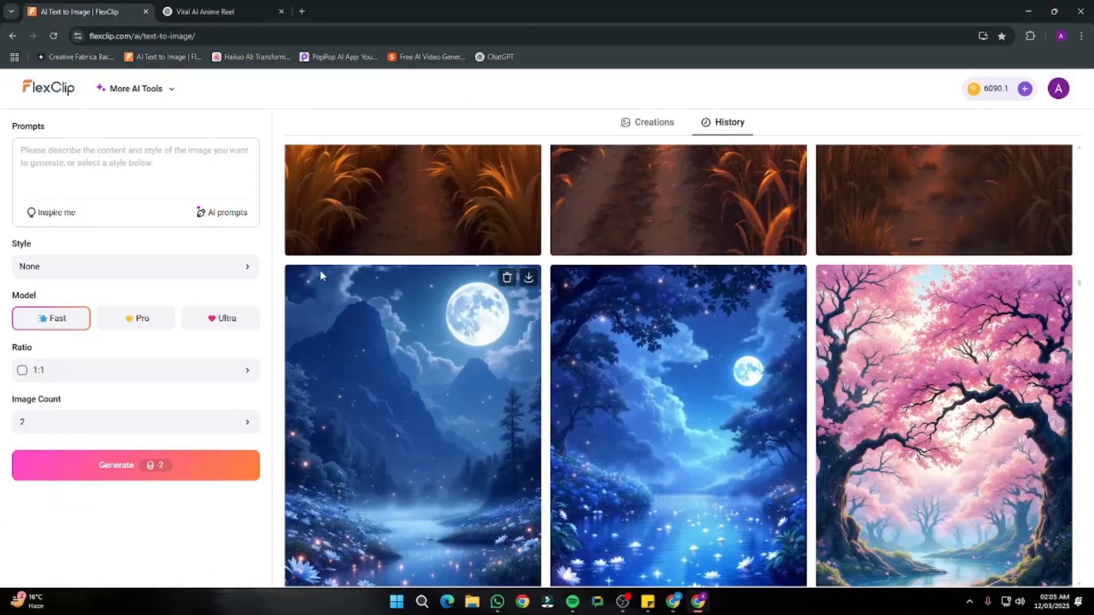
pyautogui.click(202, 11)
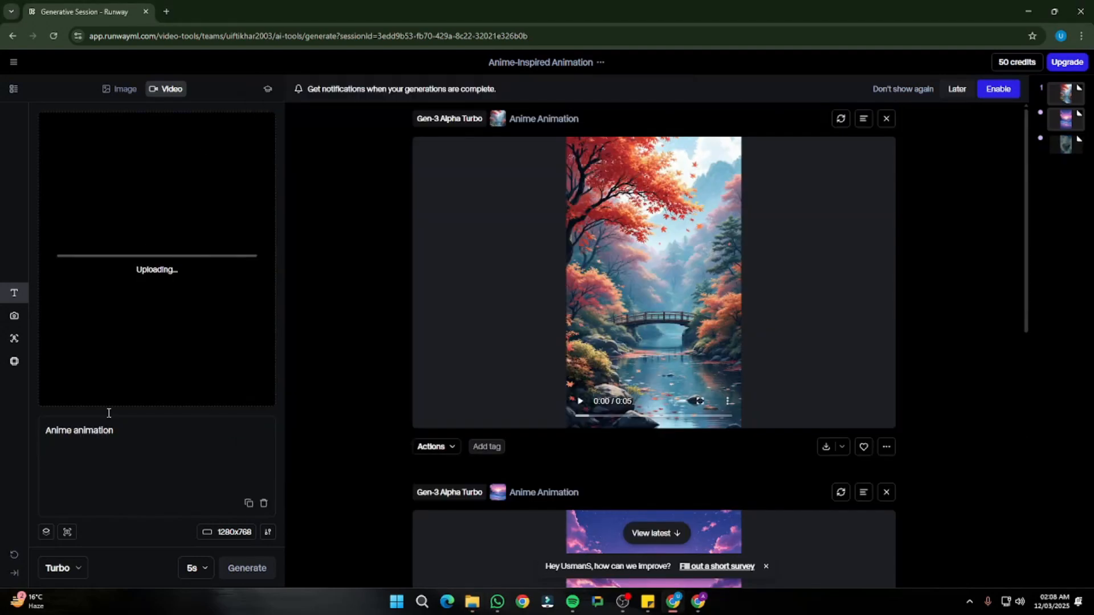
pyautogui.click(194, 568)
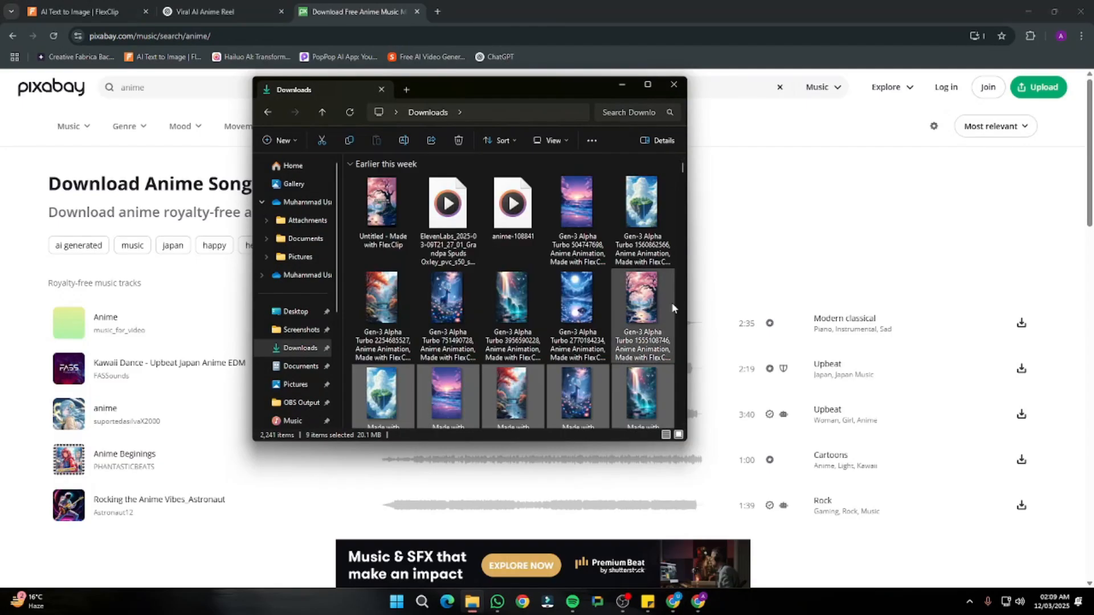
pyautogui.click(672, 84)
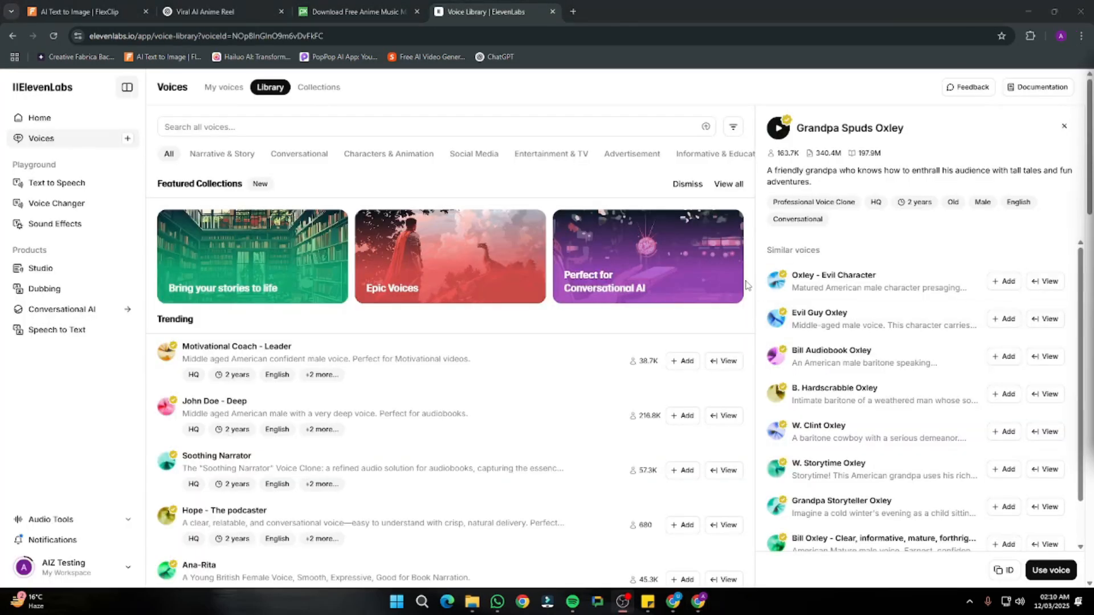
pyautogui.click(84, 12)
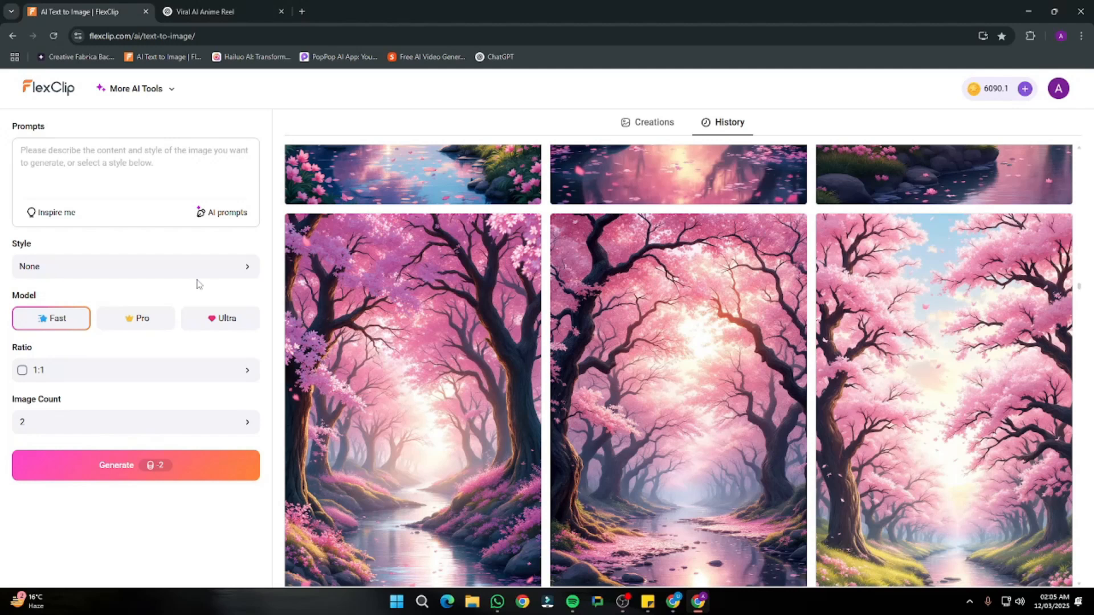
pyautogui.moveTo(268, 127)
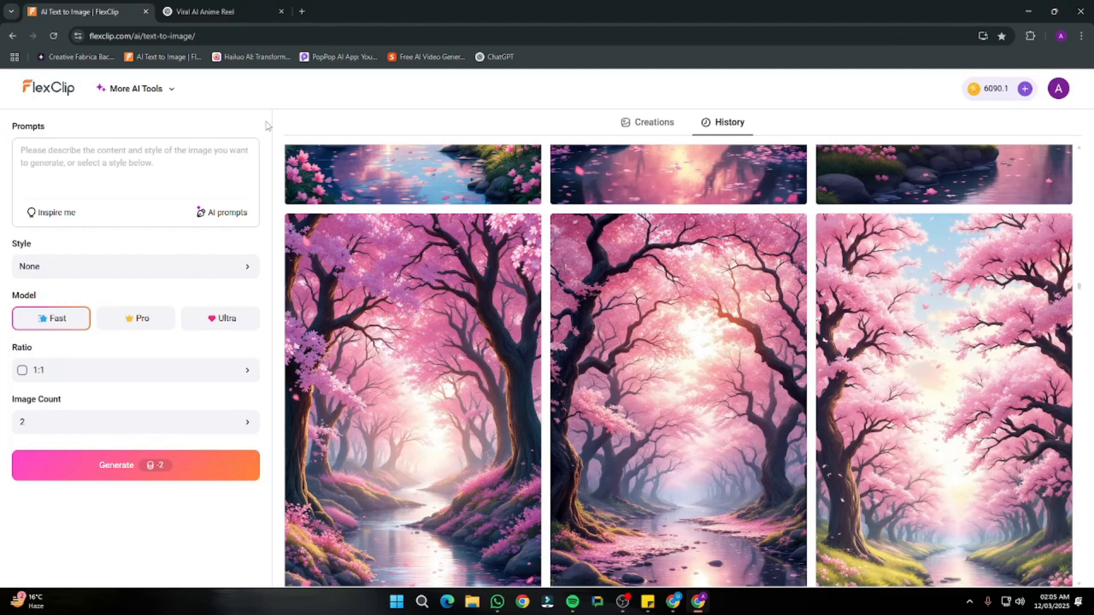
pyautogui.click(202, 12)
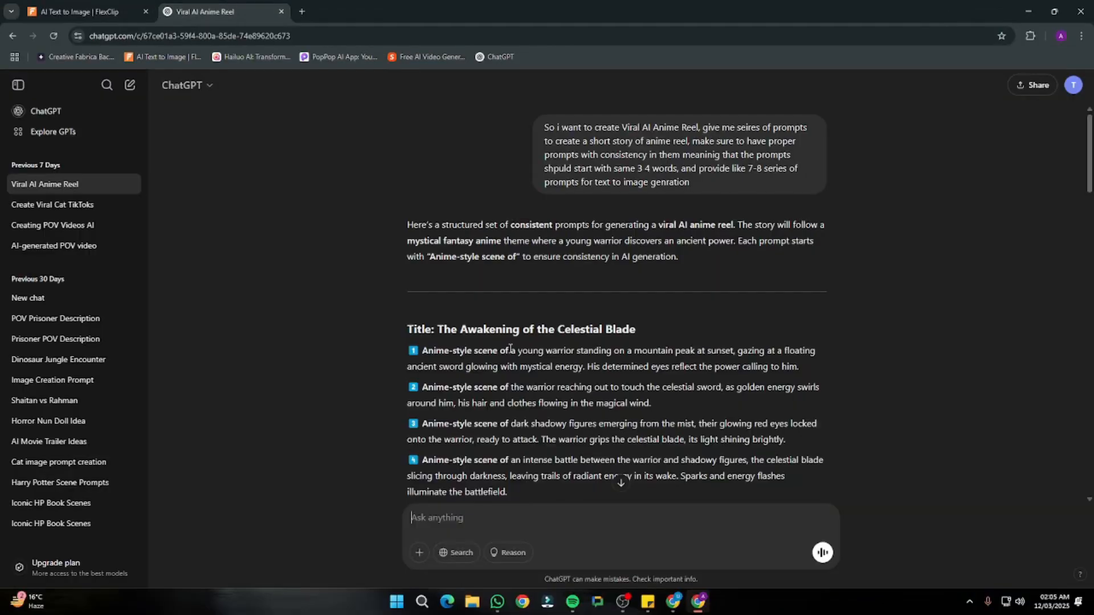
pyautogui.moveTo(547, 137)
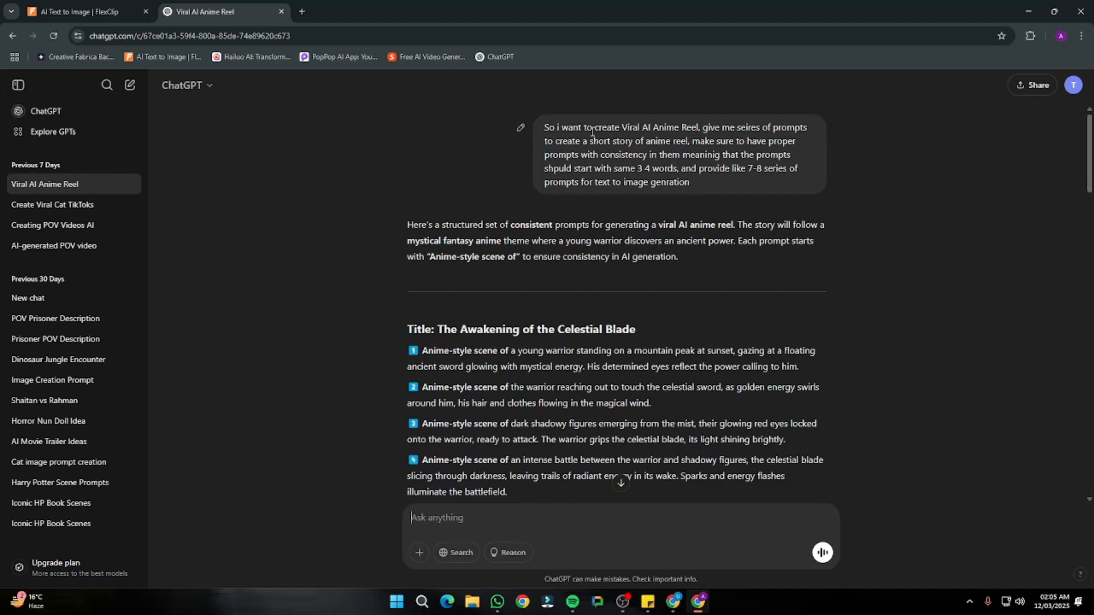
pyautogui.moveTo(678, 130)
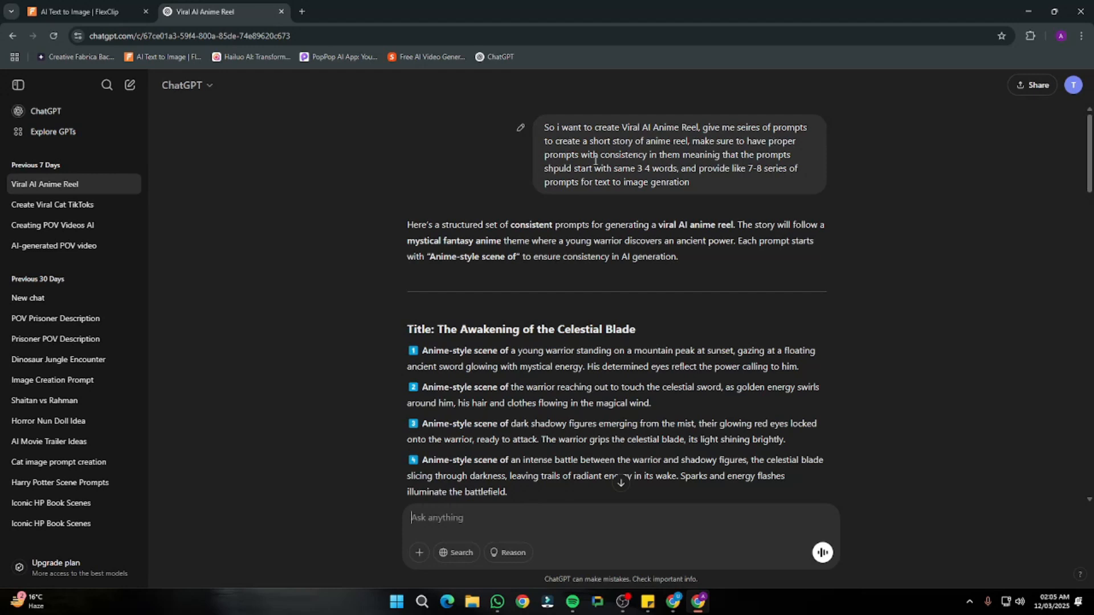
pyautogui.moveTo(740, 165)
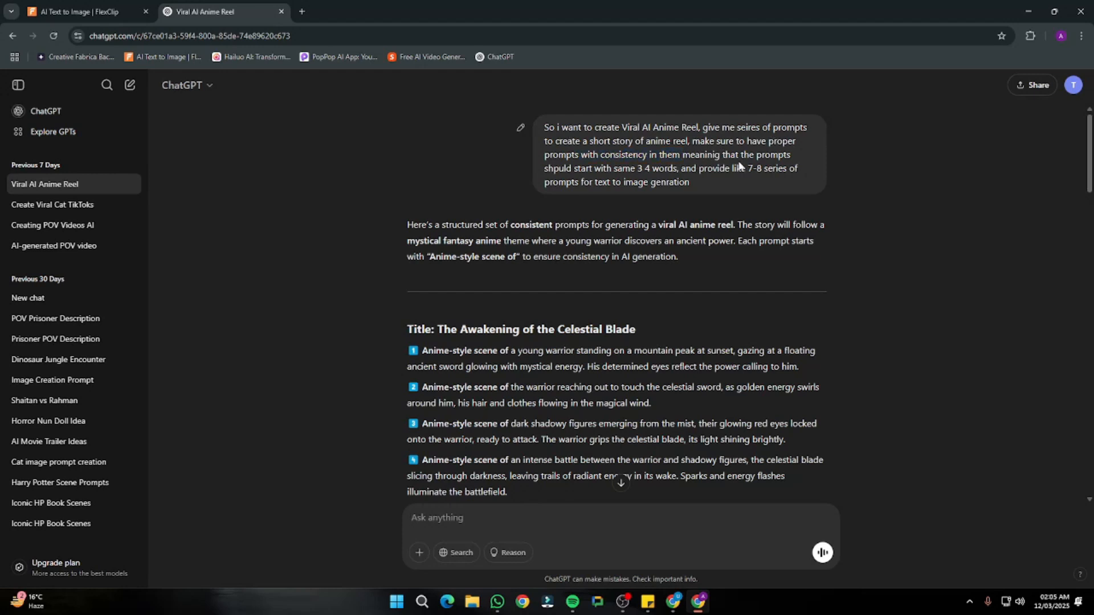
pyautogui.moveTo(645, 179)
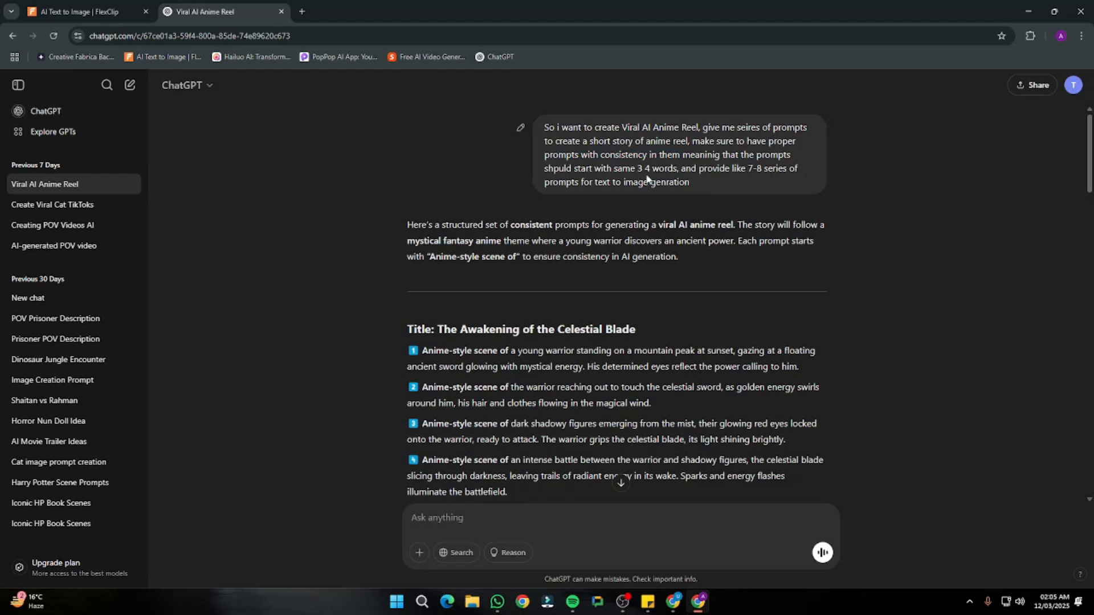
pyautogui.moveTo(701, 186)
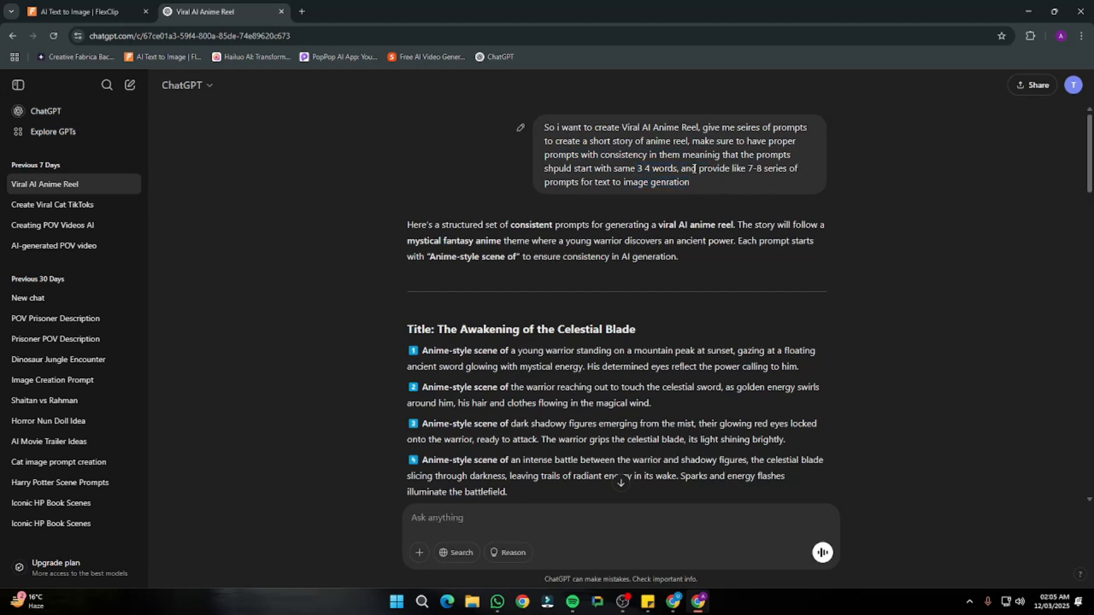
# Step: Scroll the Viral AI Anime Reel chat down to the Enchanted Realms nature prompts
pyautogui.scroll(-3)
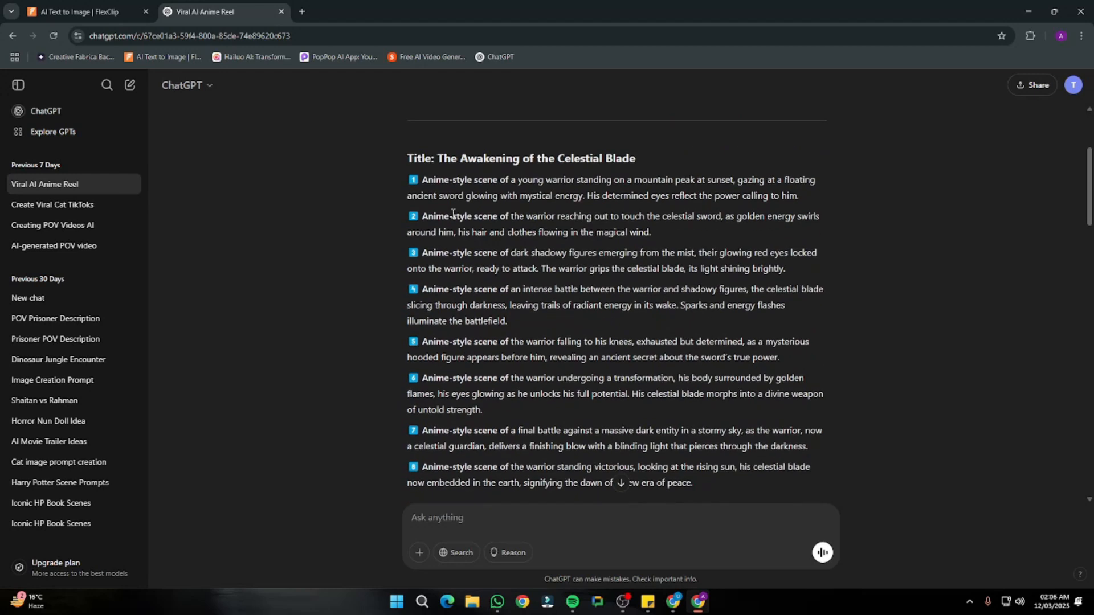
pyautogui.scroll(-3)
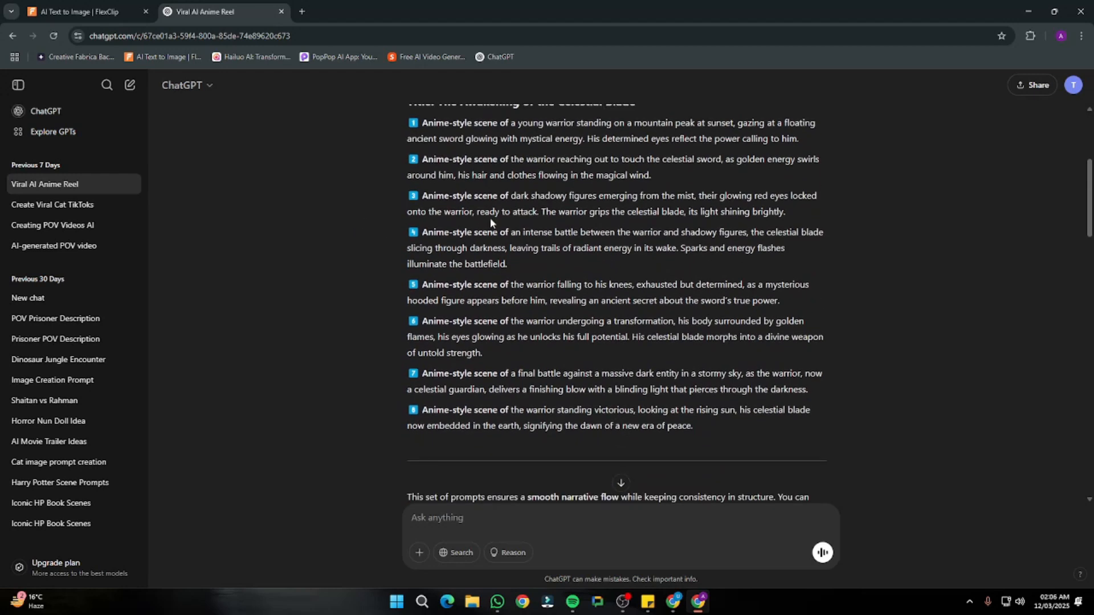
pyautogui.scroll(-3)
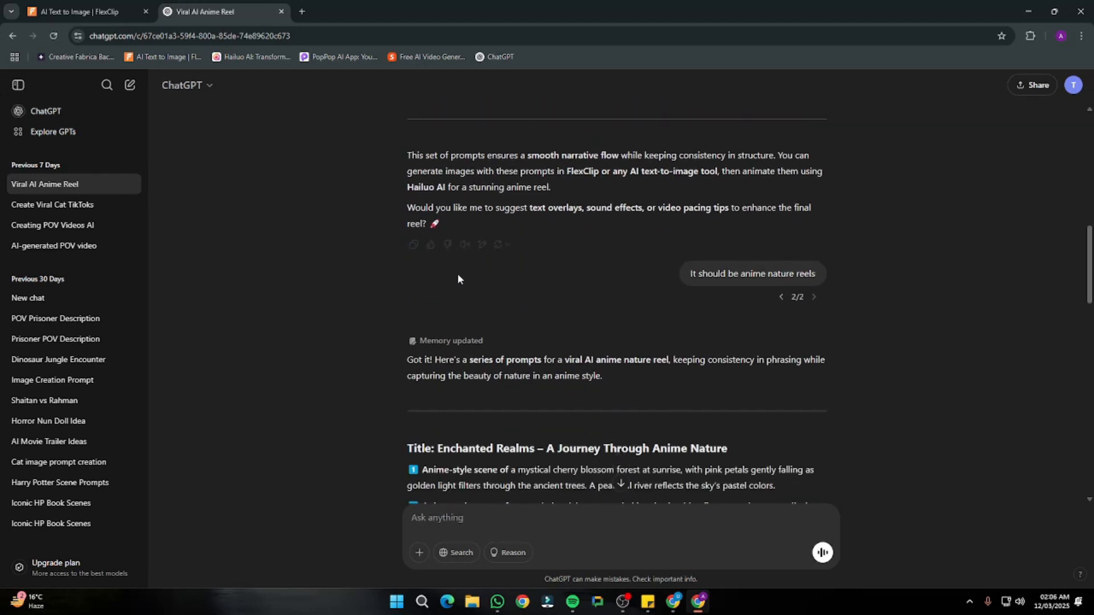
pyautogui.scroll(-3)
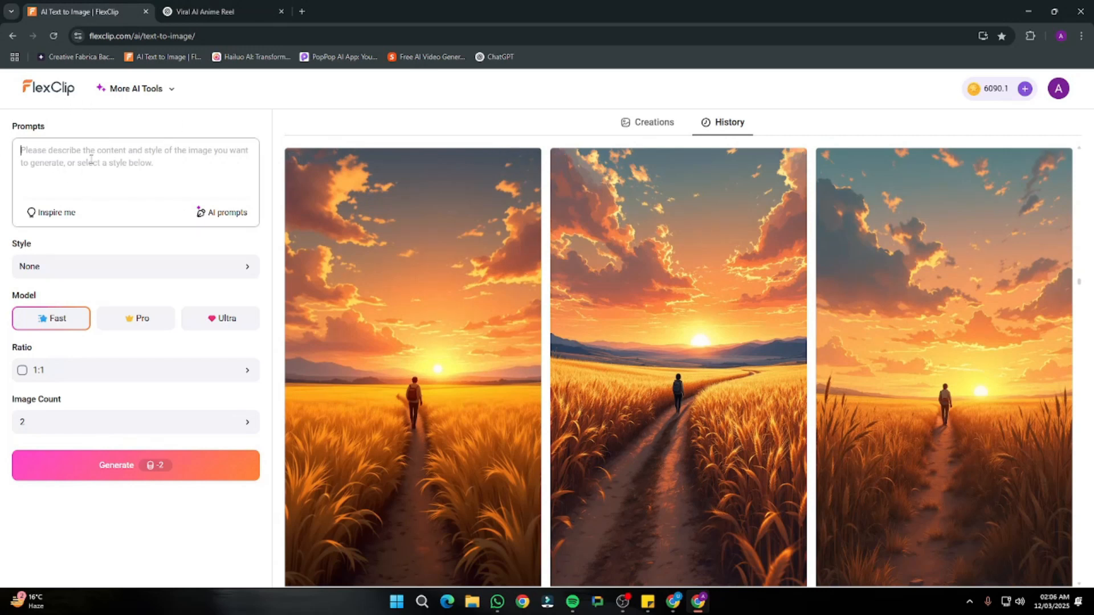
# Step: Enter the cherry blossom forest prompt in FlexClip and choose the Anime style
pyautogui.click(223, 12)
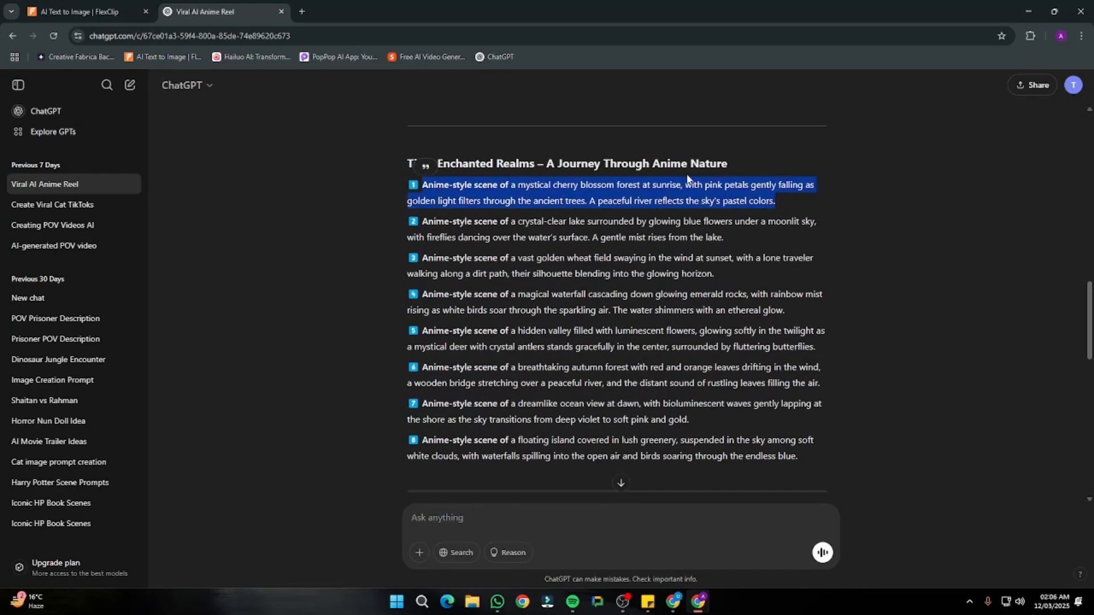
pyautogui.click(84, 12)
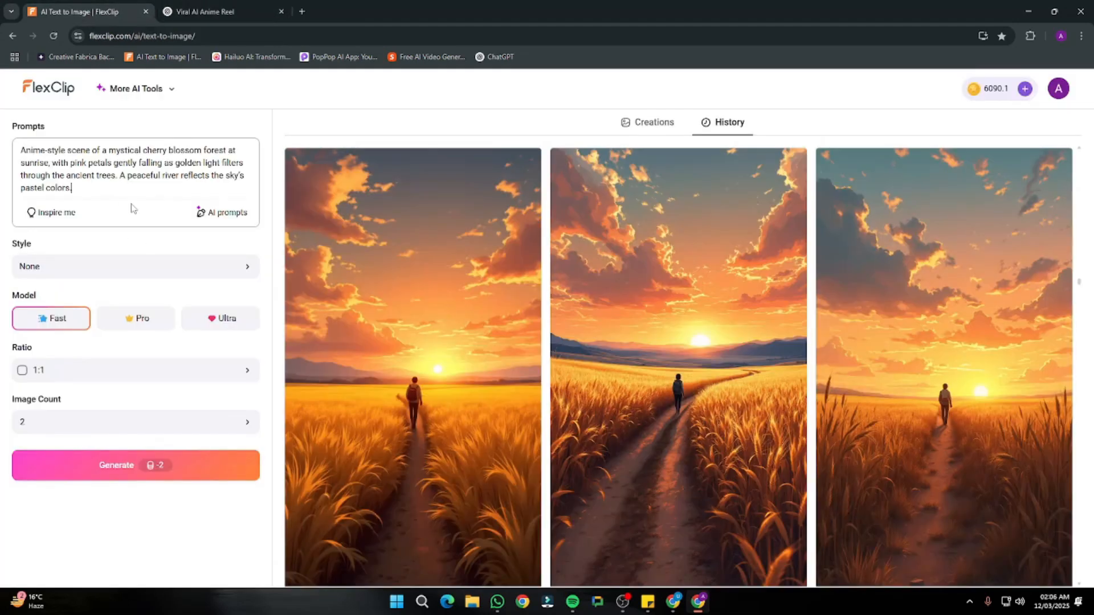
pyautogui.click(135, 267)
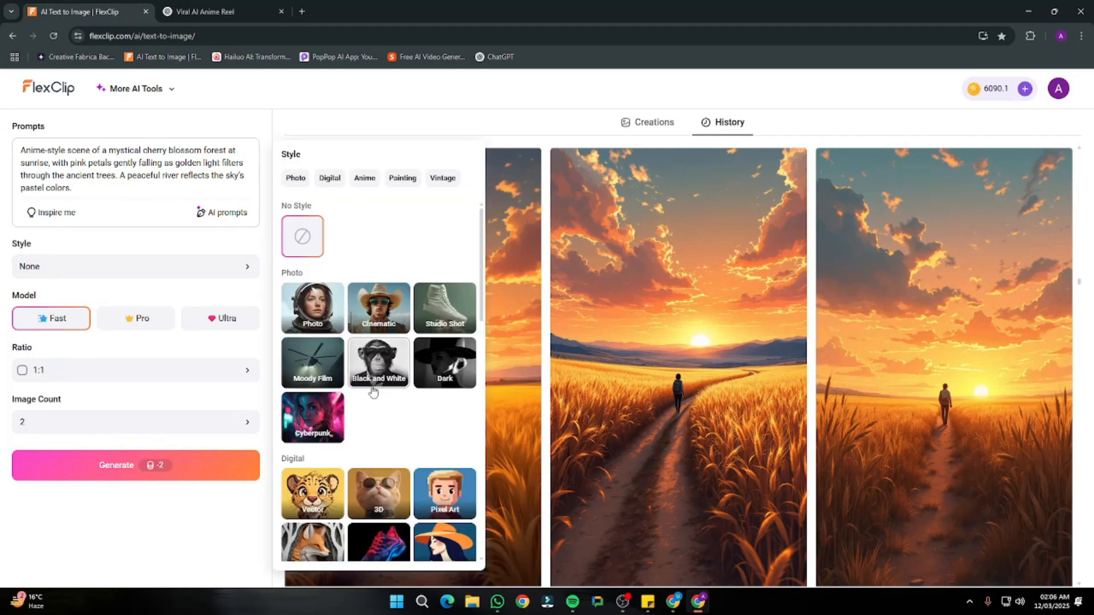
pyautogui.click(364, 178)
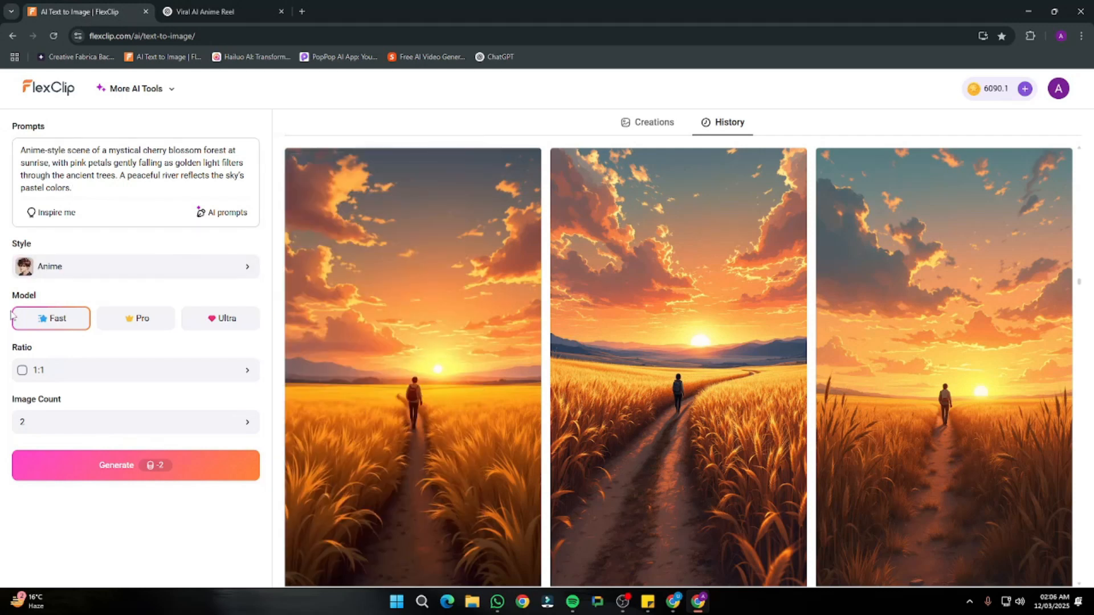
# Step: Generate Ultra-model 9:16 images and preview the first cherry blossom result
pyautogui.click(221, 318)
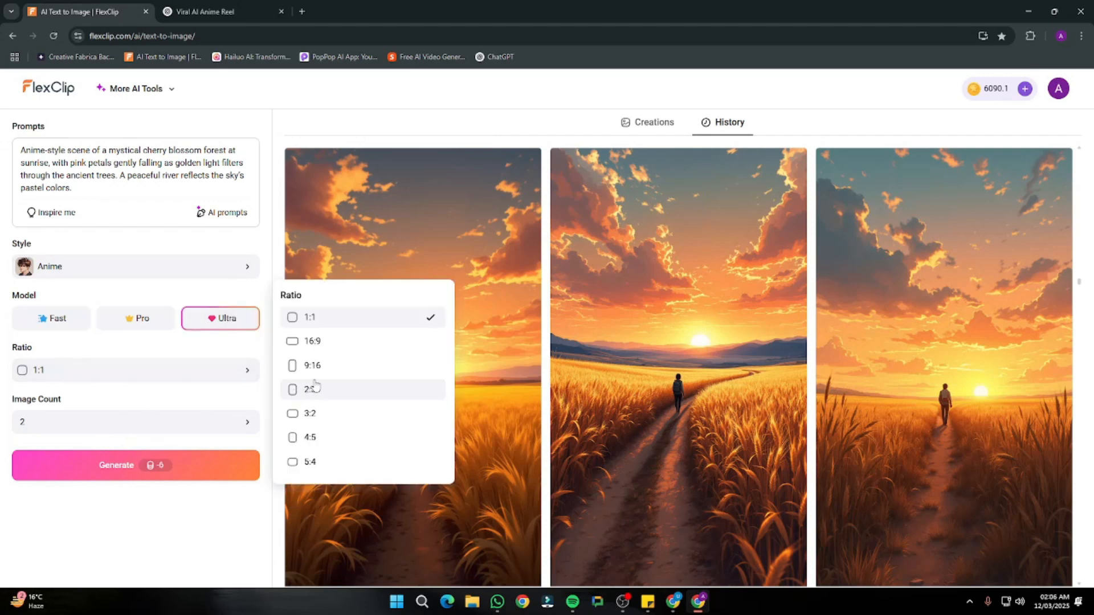
pyautogui.click(311, 365)
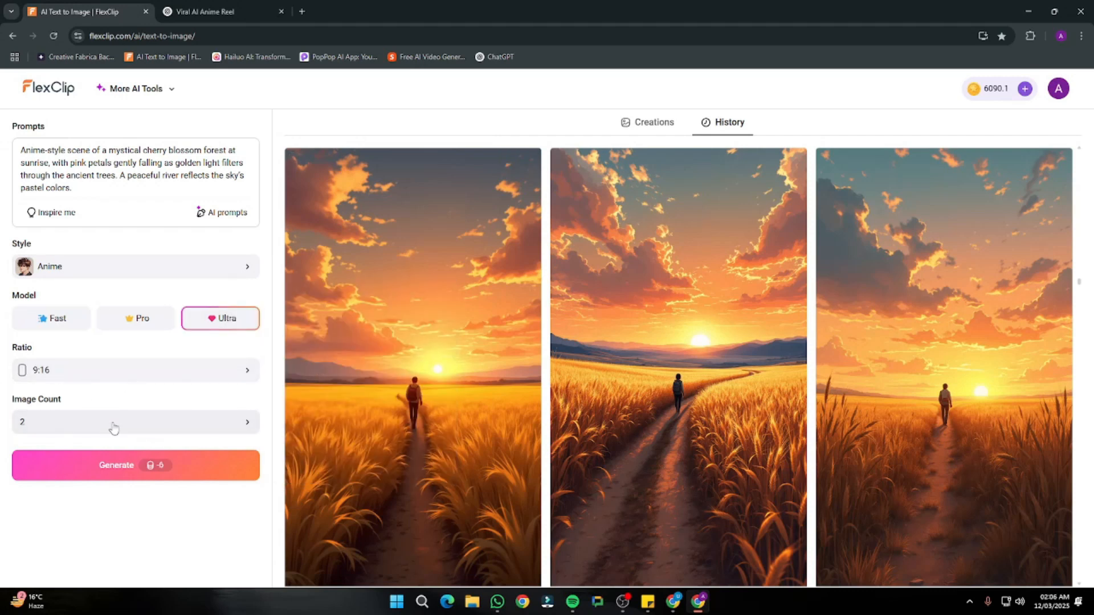
pyautogui.click(136, 465)
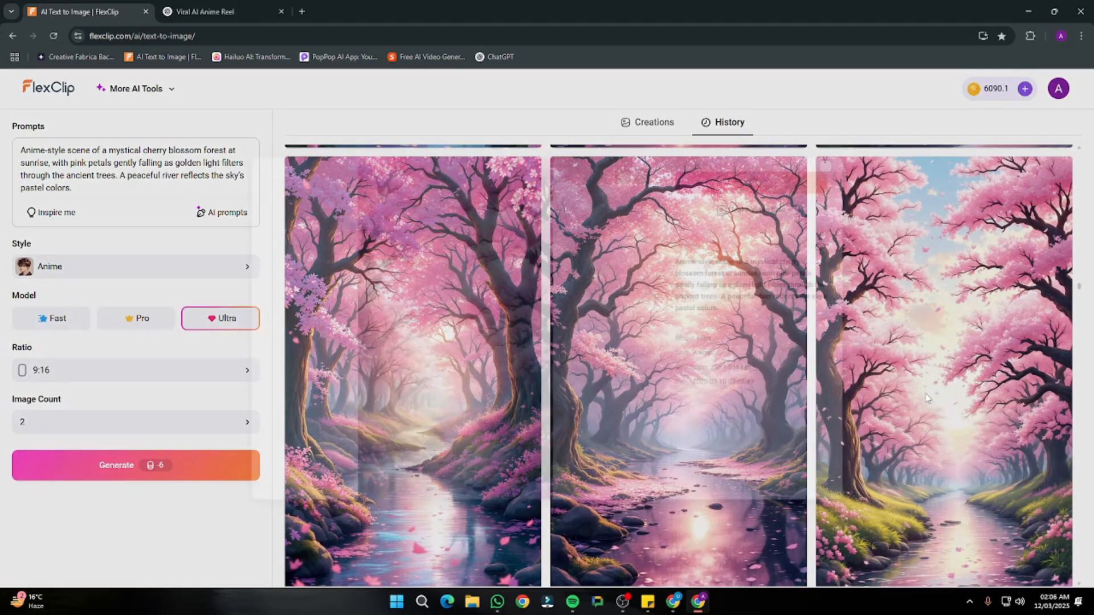
pyautogui.click(412, 370)
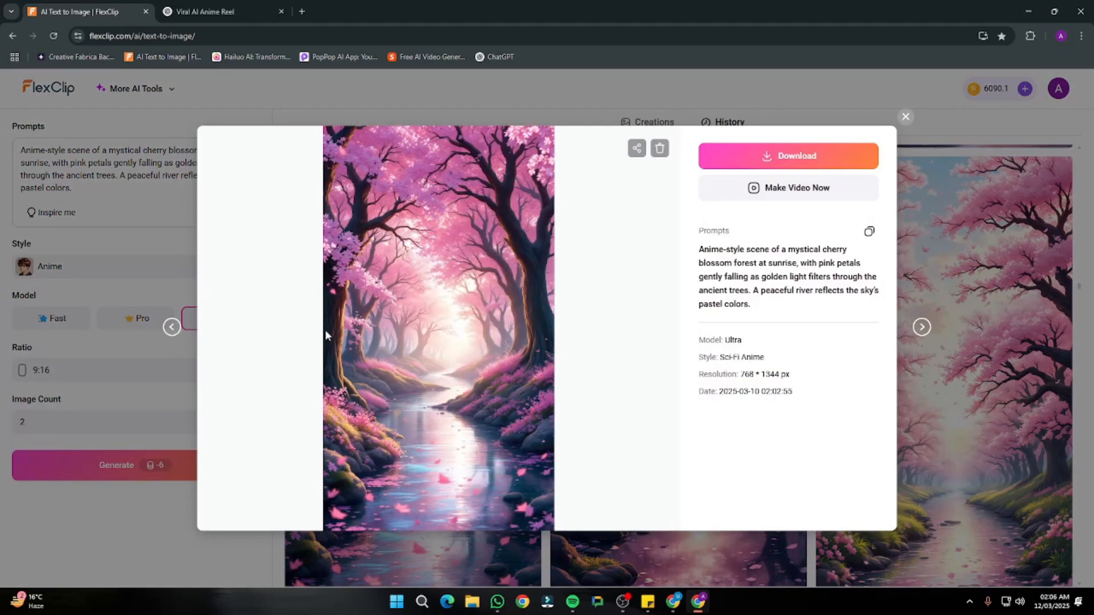
# Step: Download a generated anime image, review it, and close the waterfall image preview
pyautogui.click(905, 116)
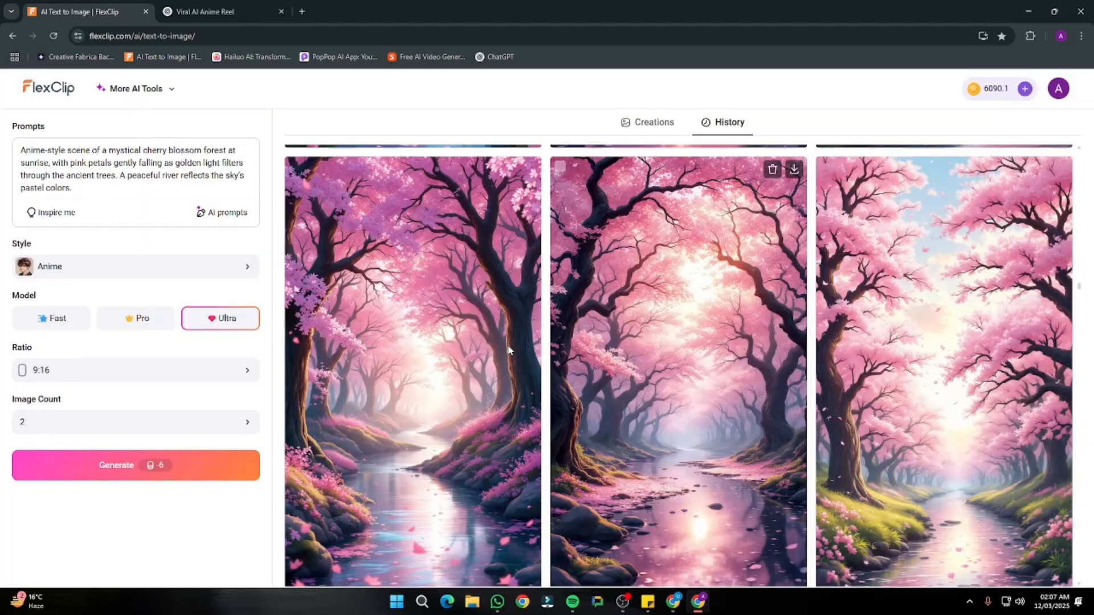
pyautogui.scroll(3)
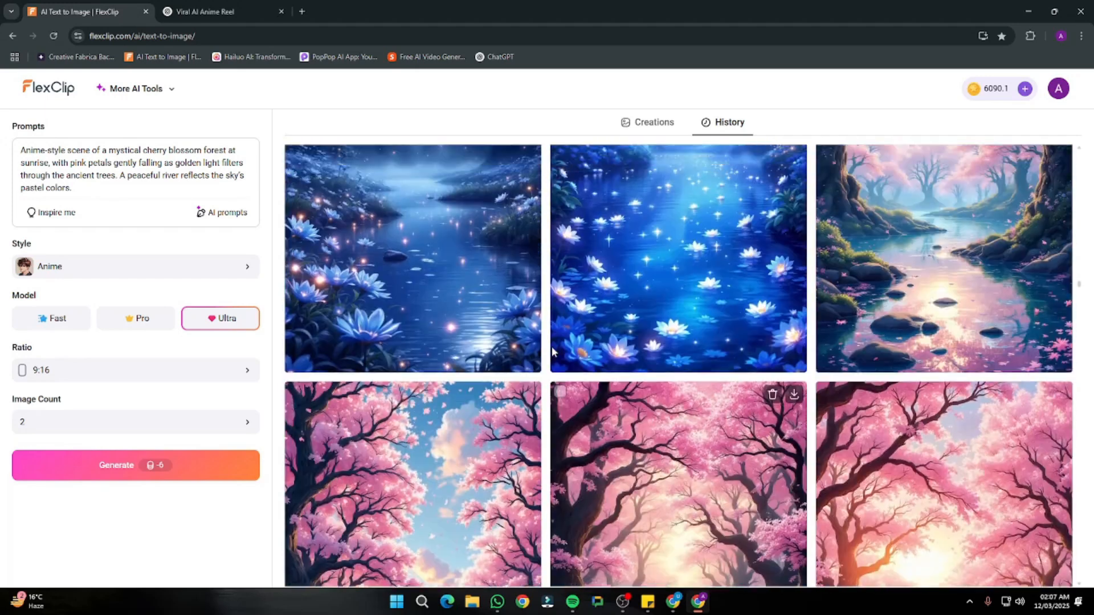
pyautogui.click(224, 12)
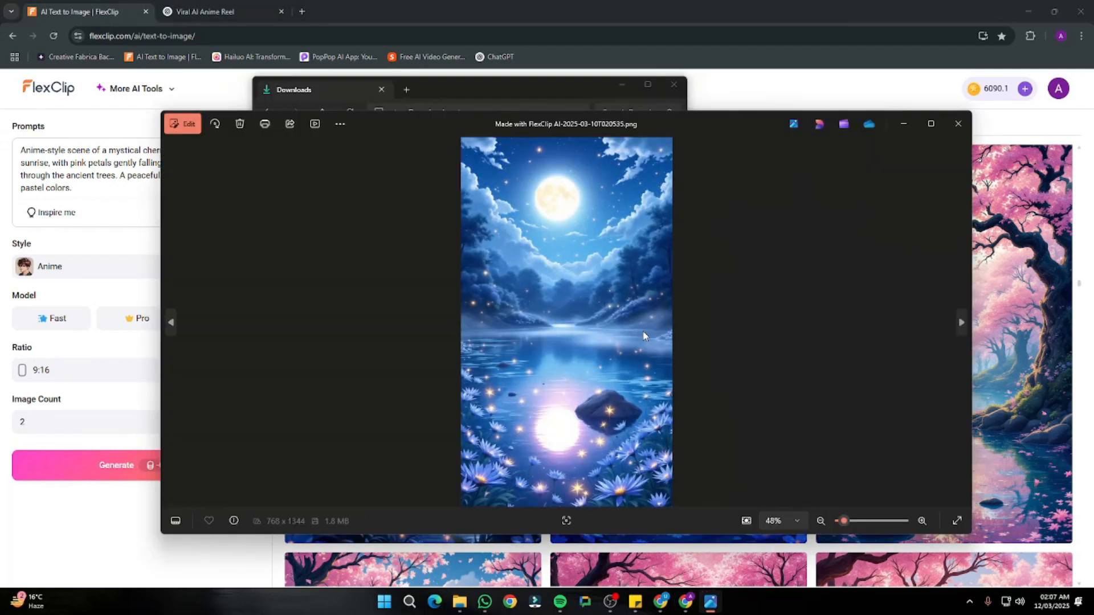
pyautogui.click(961, 323)
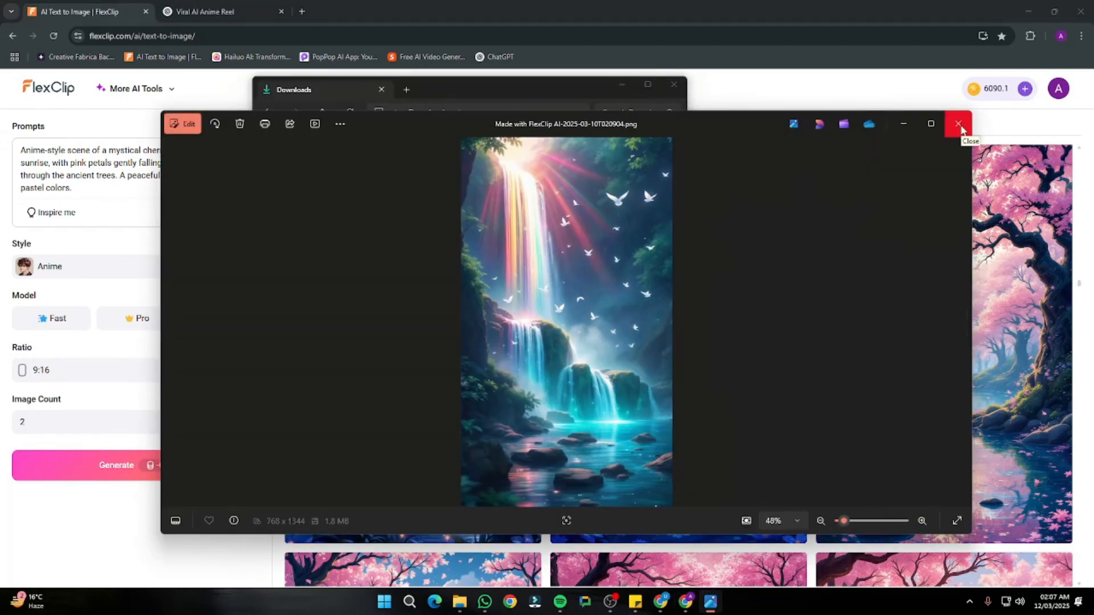
pyautogui.click(959, 124)
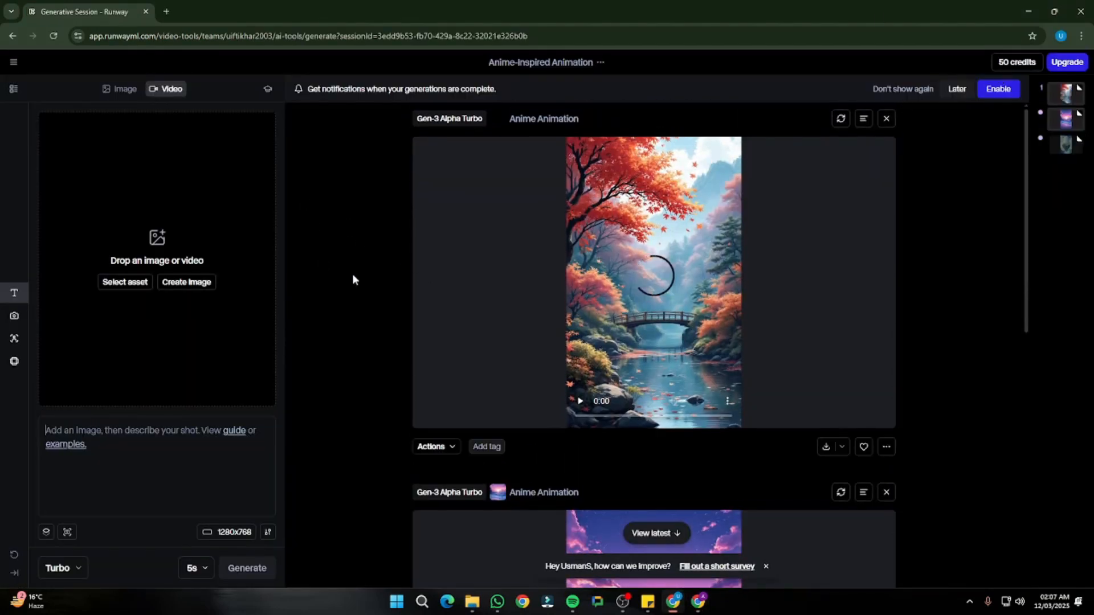
# Step: Upload the FlexClip image to Runway with prompt 'Anime animation' and 5-second duration
pyautogui.scroll(-3)
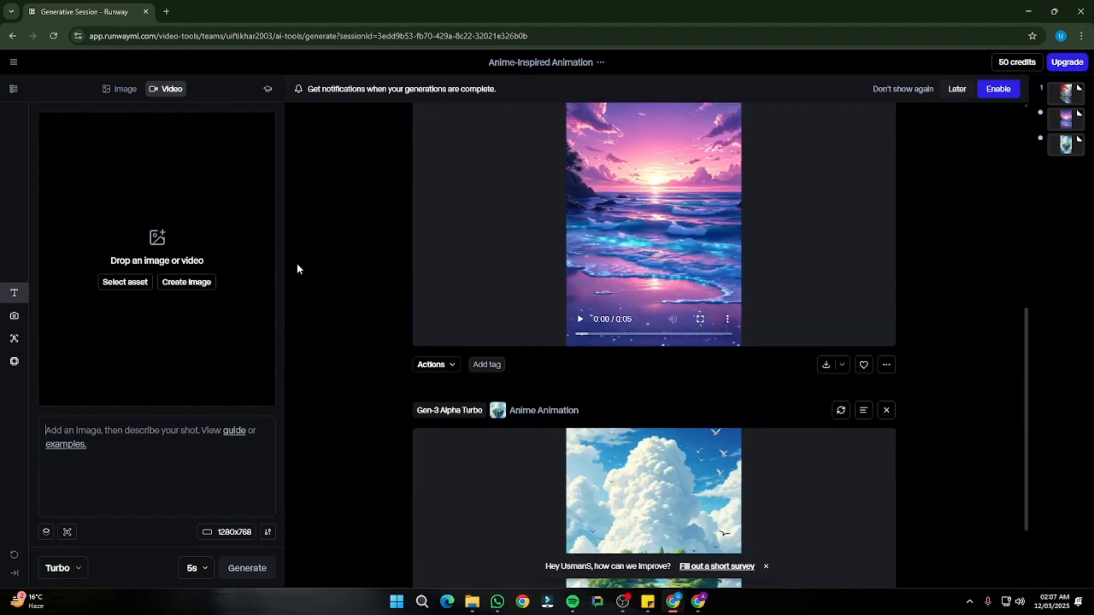
pyautogui.moveTo(353, 463)
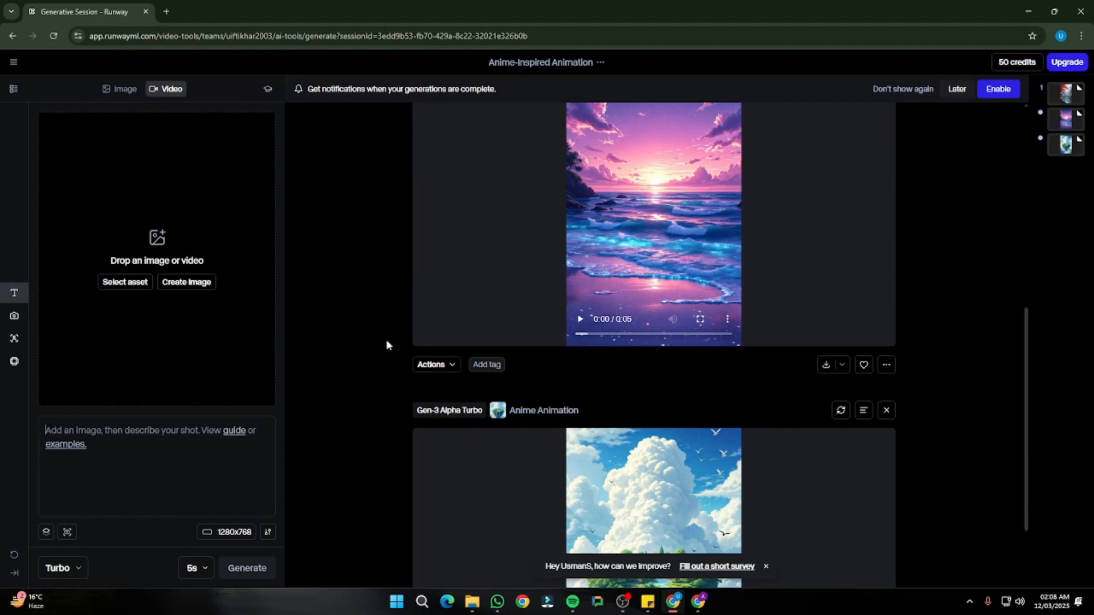
pyautogui.scroll(3)
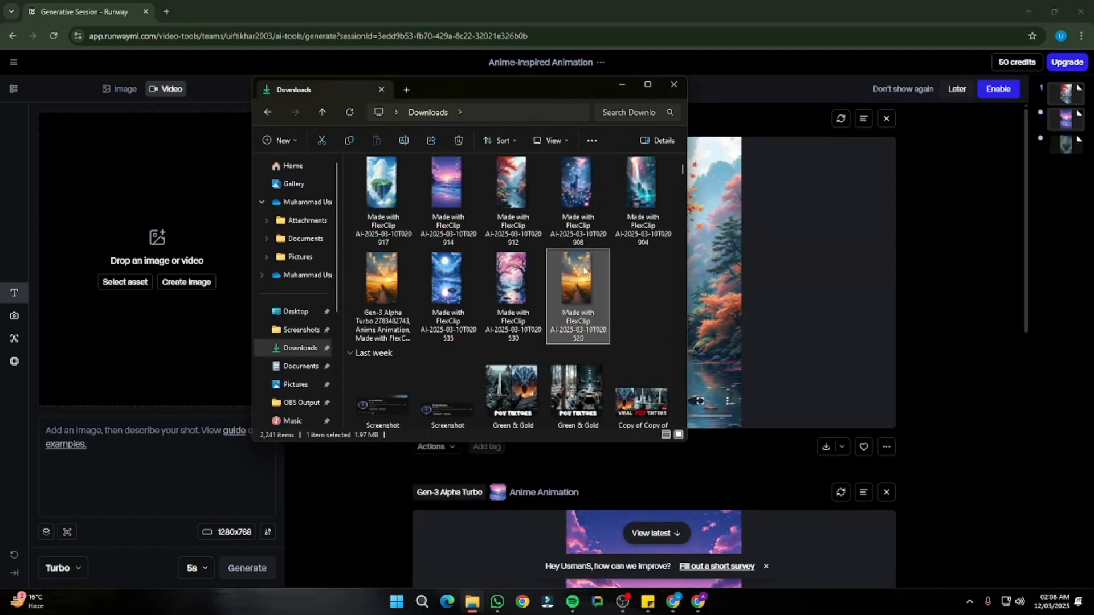
pyautogui.doubleClick(578, 279)
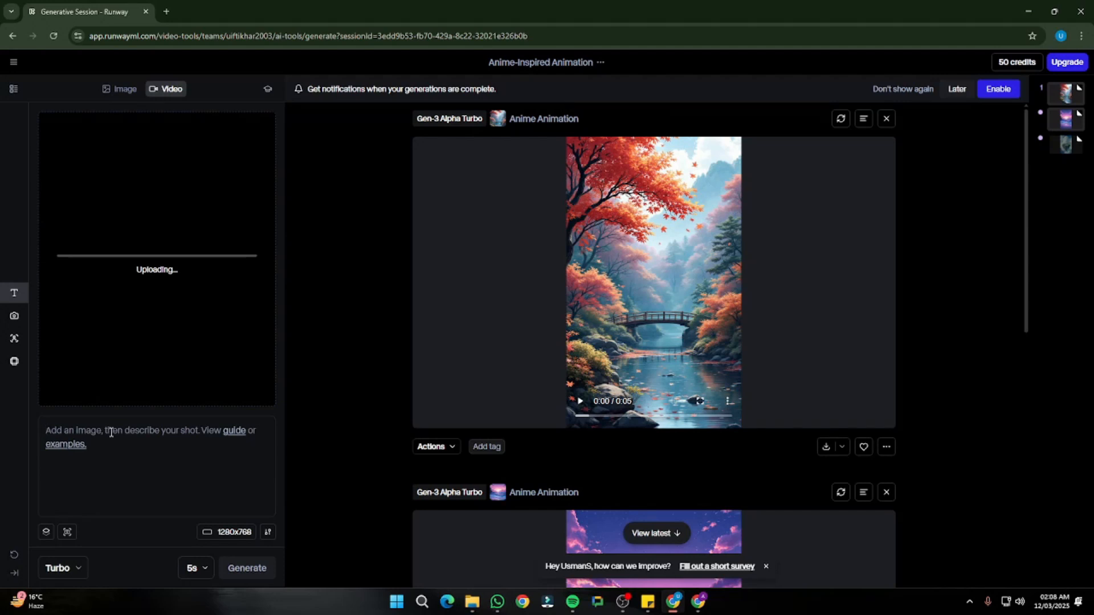
pyautogui.write('Anime animation')
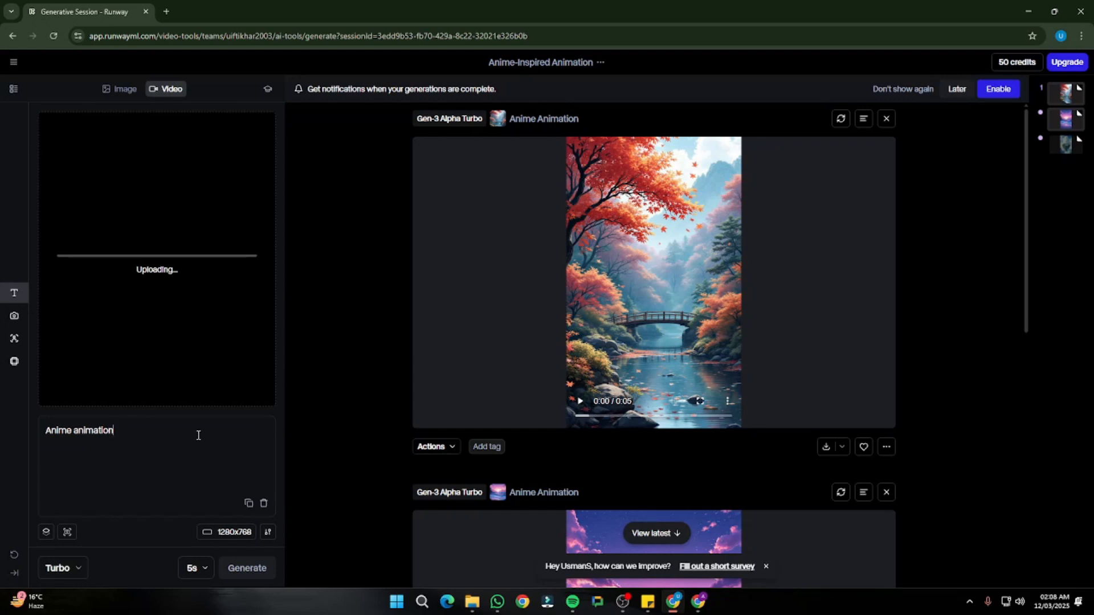
pyautogui.moveTo(210, 408)
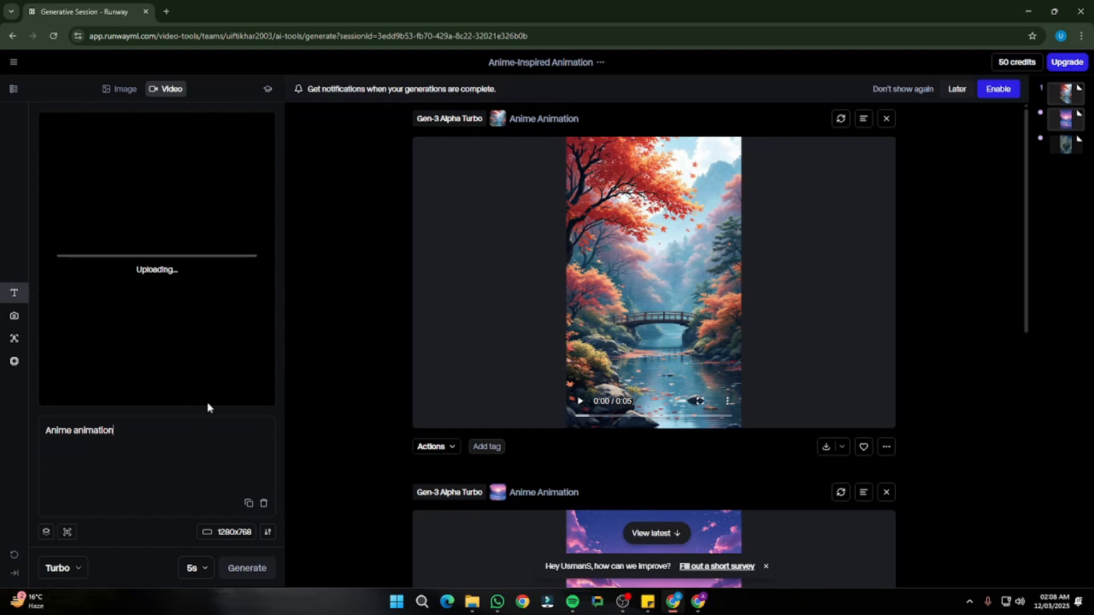
pyautogui.moveTo(203, 579)
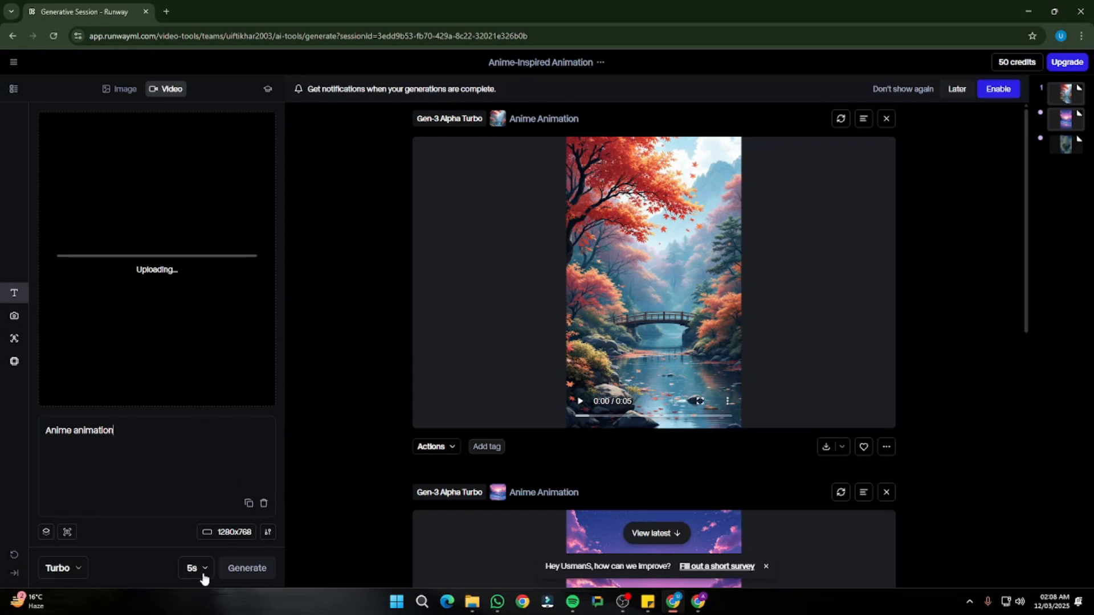
pyautogui.click(194, 568)
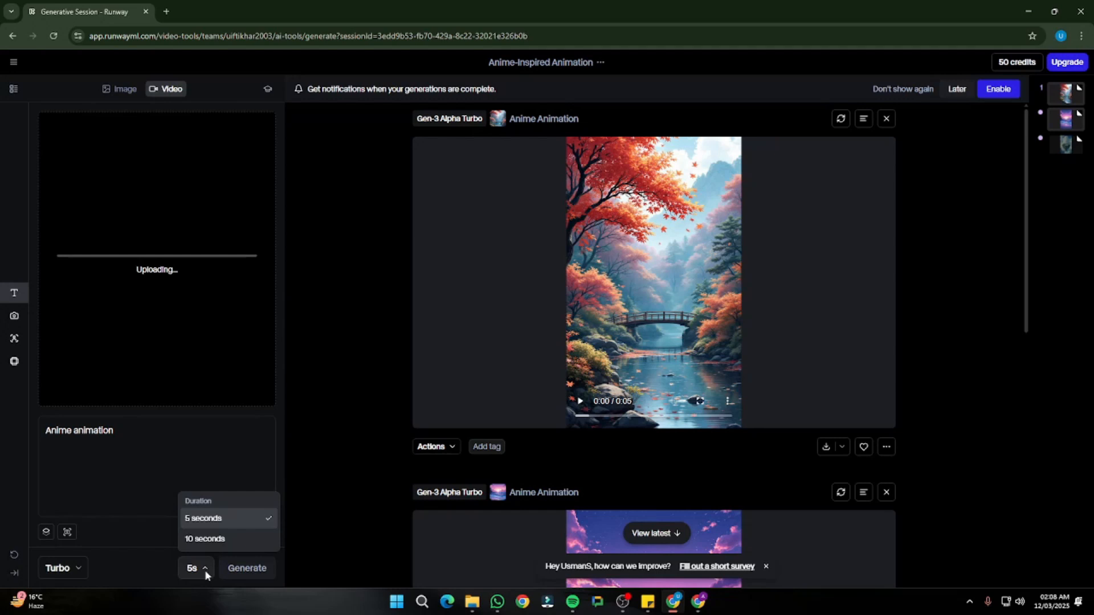
pyautogui.moveTo(96, 554)
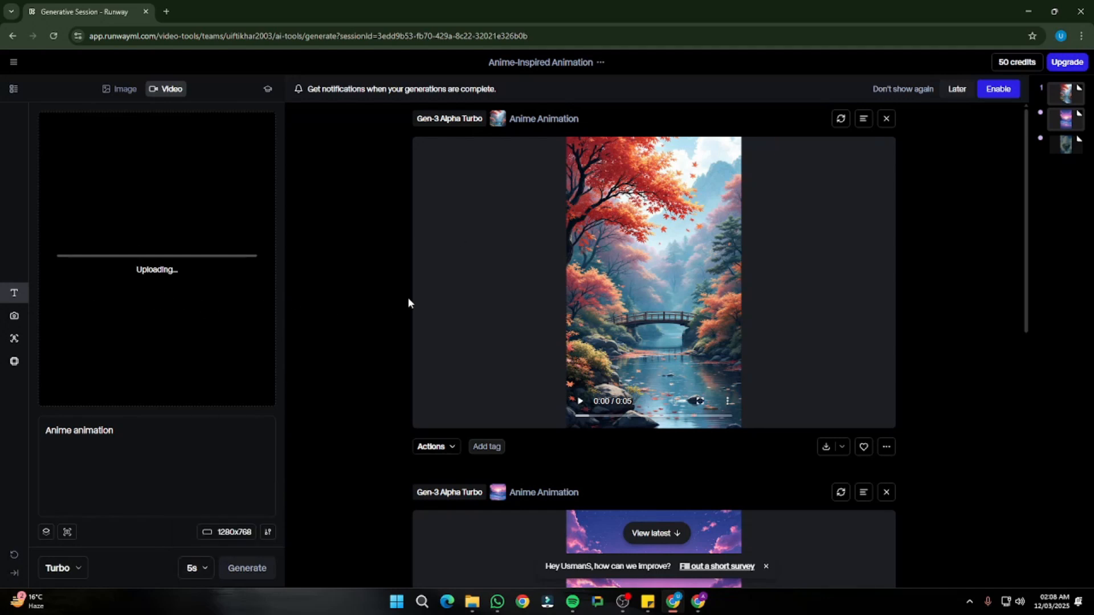
pyautogui.moveTo(724, 349)
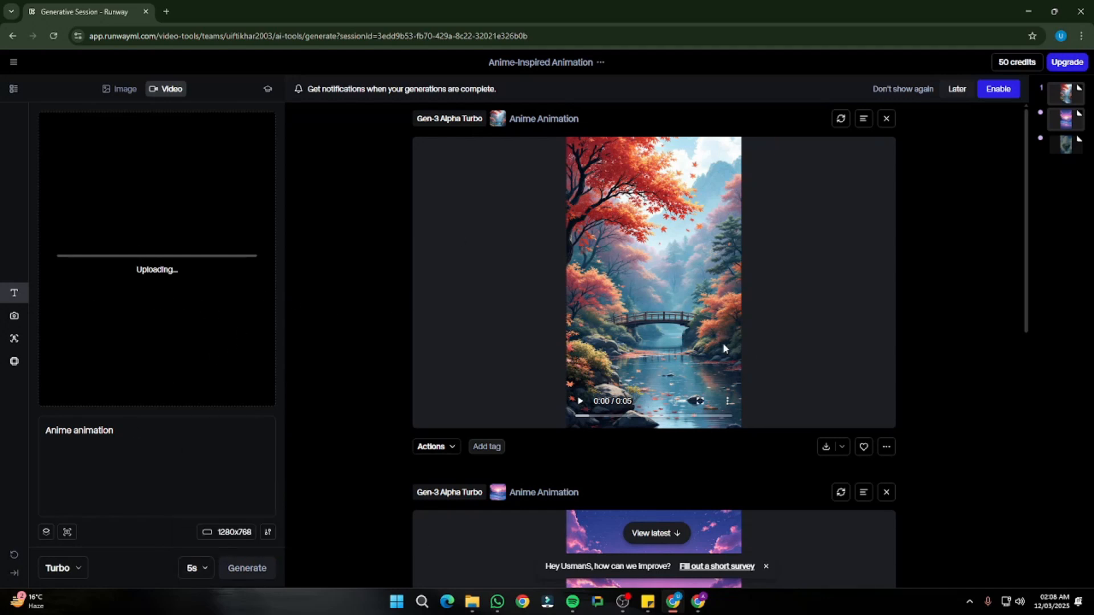
pyautogui.click(472, 601)
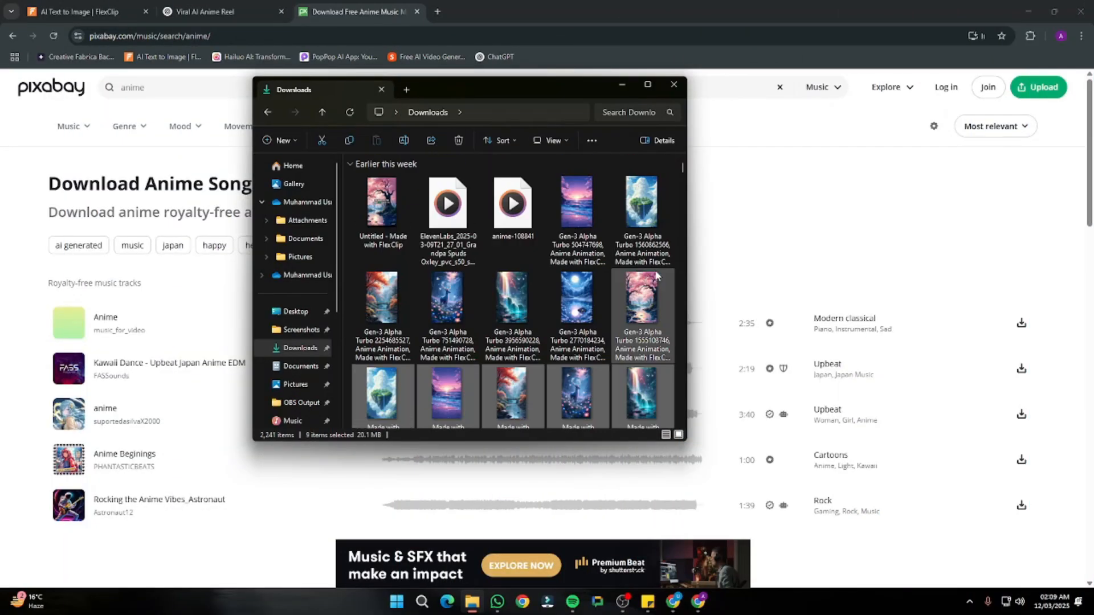
pyautogui.moveTo(674, 309)
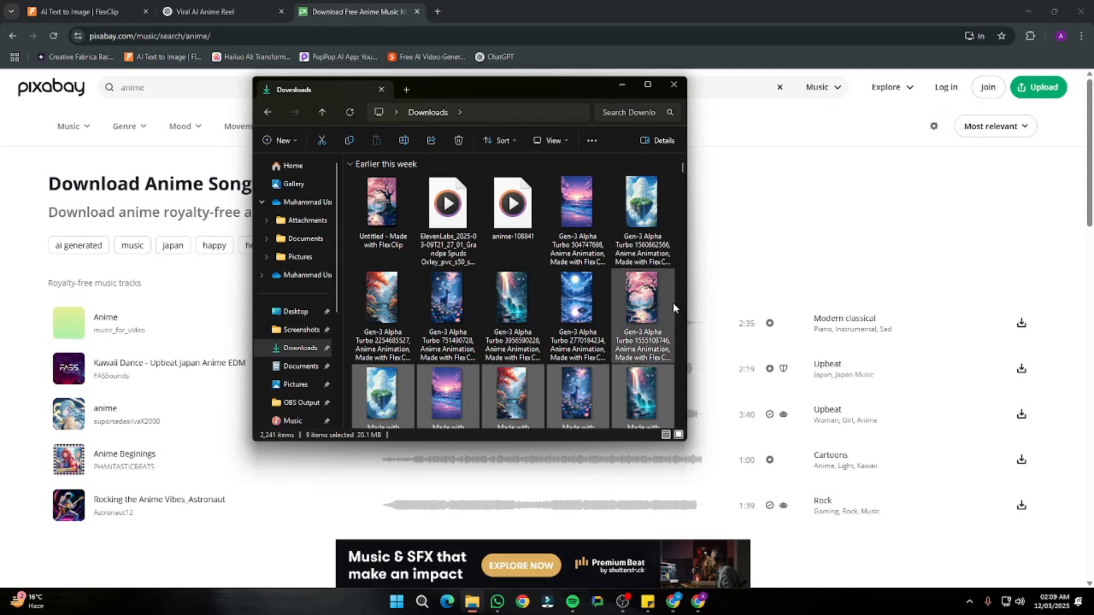
# Step: Bring Pixabay forward and browse its anime music search results
pyautogui.click(672, 84)
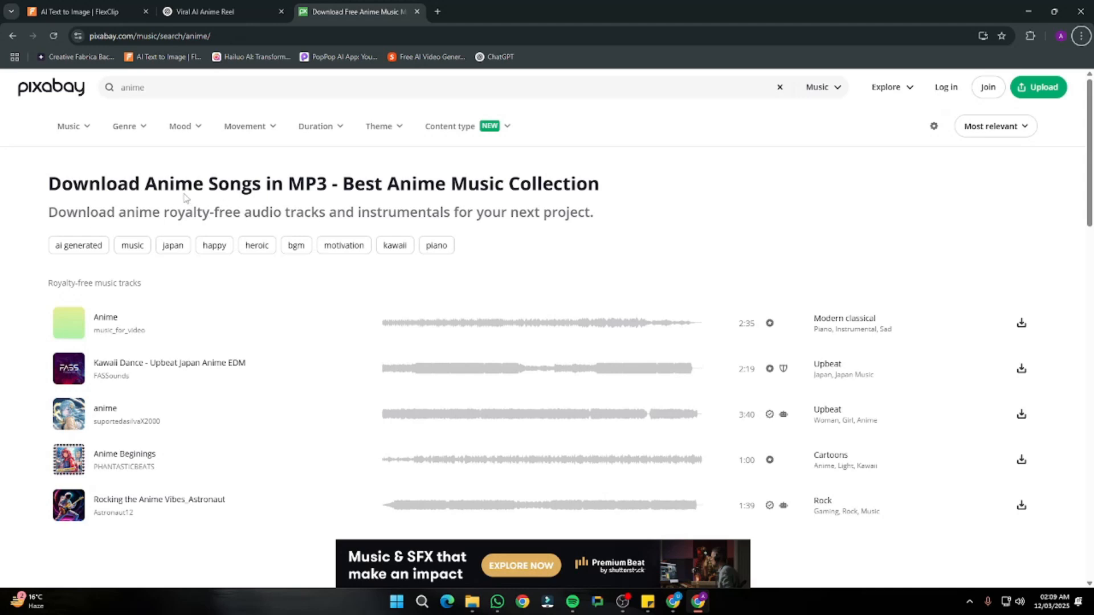
pyautogui.moveTo(68, 321)
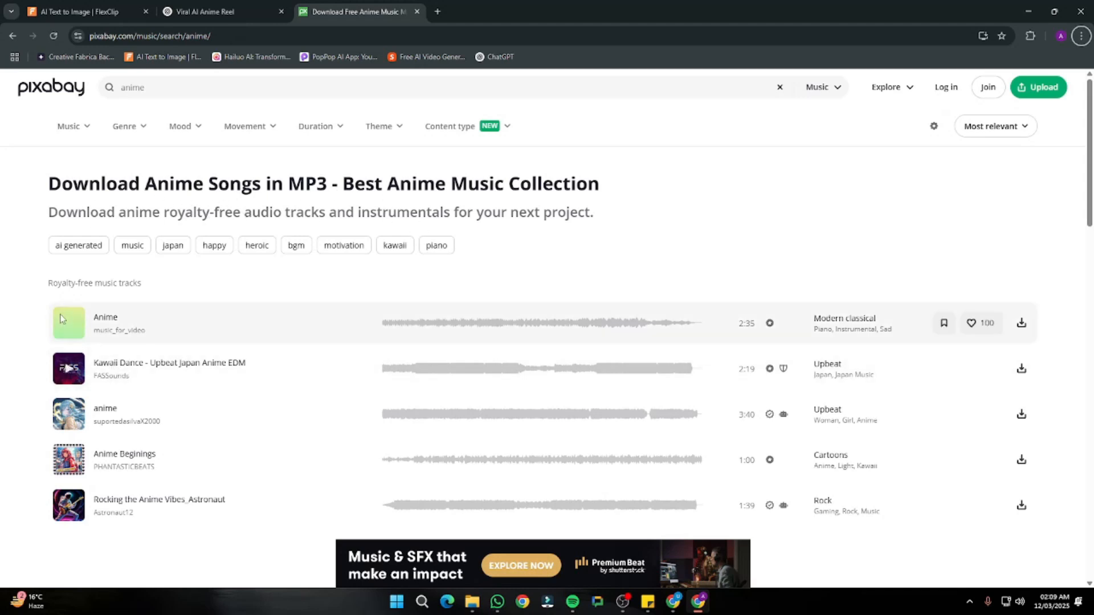
pyautogui.scroll(-3)
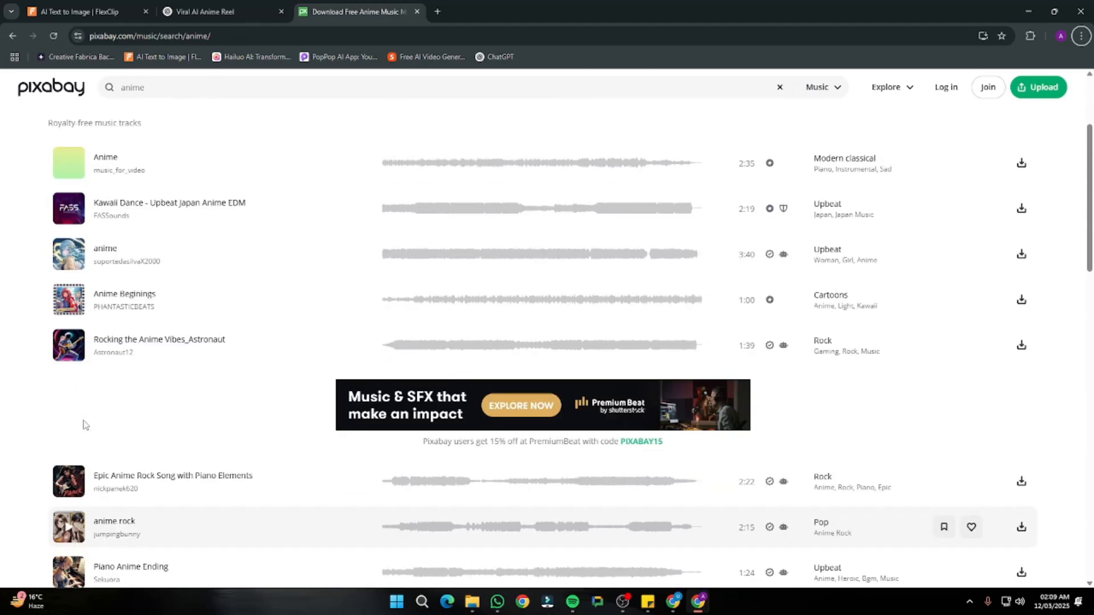
pyautogui.scroll(3)
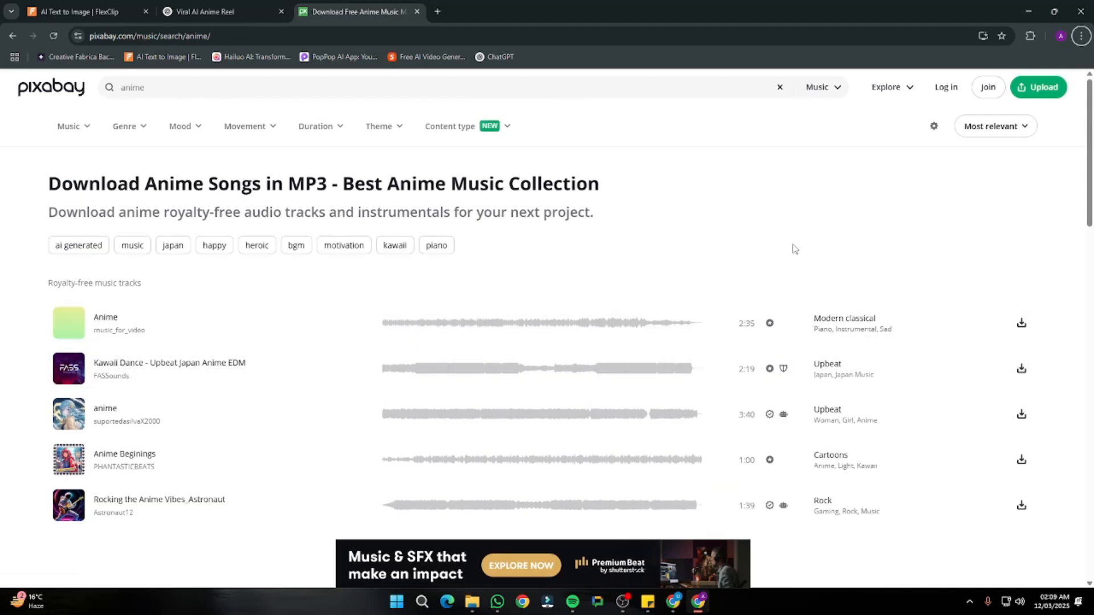
pyautogui.click(436, 12)
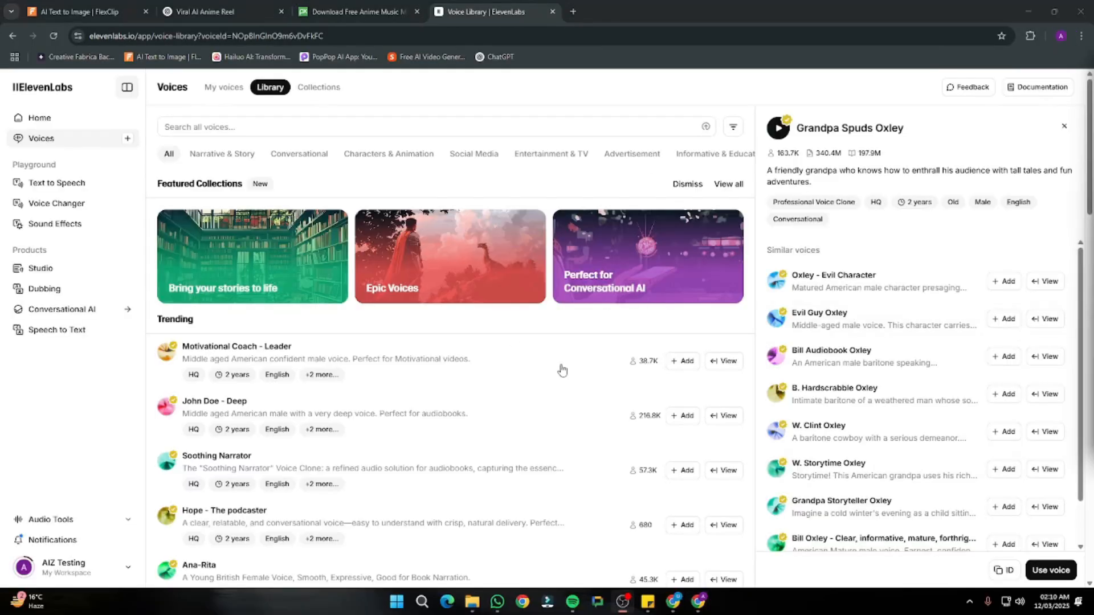
pyautogui.moveTo(746, 286)
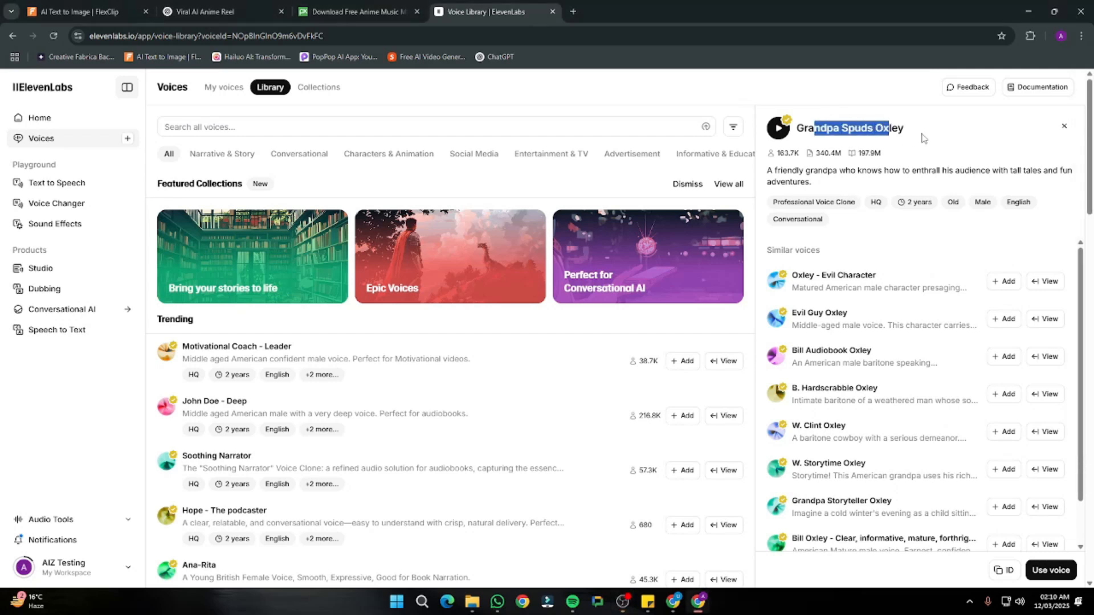
# Step: Preview and select the Grandpa Spuds Oxley voice, then delete the old script
pyautogui.click(777, 127)
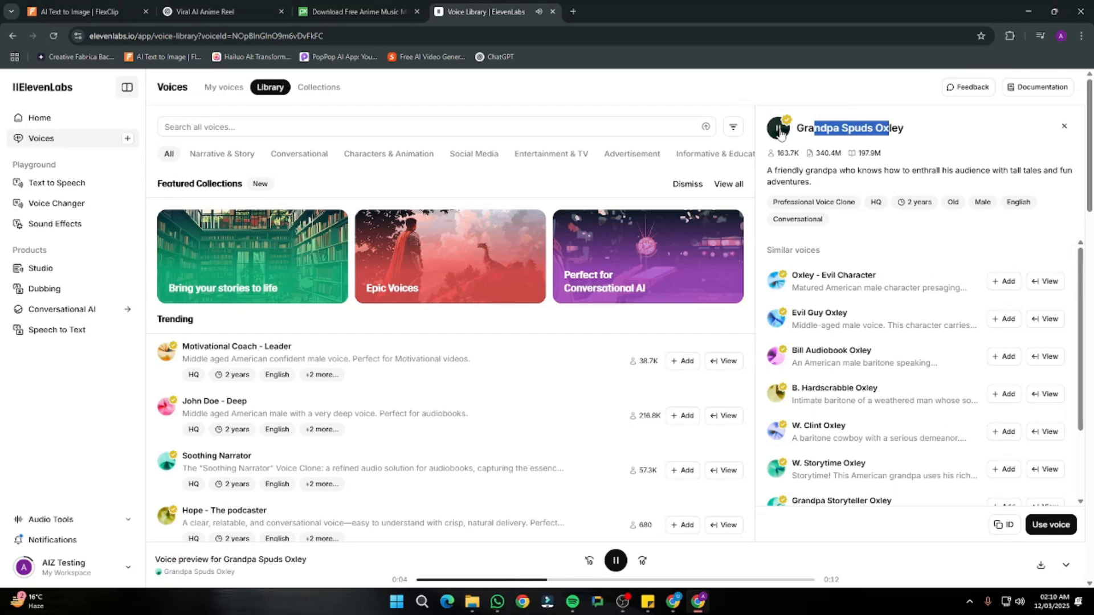
pyautogui.click(616, 560)
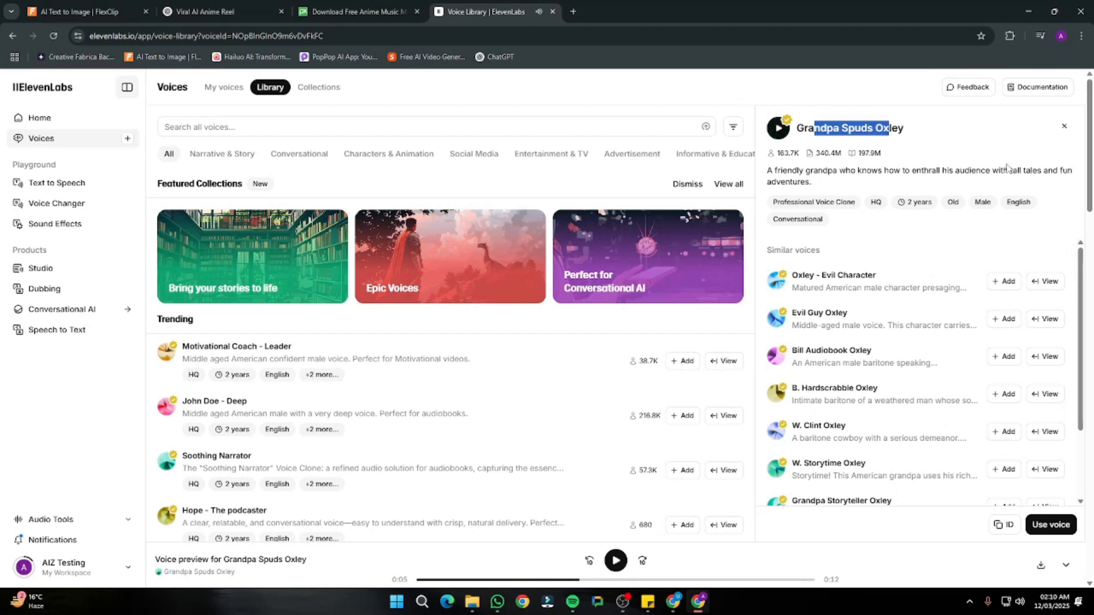
pyautogui.moveTo(768, 150)
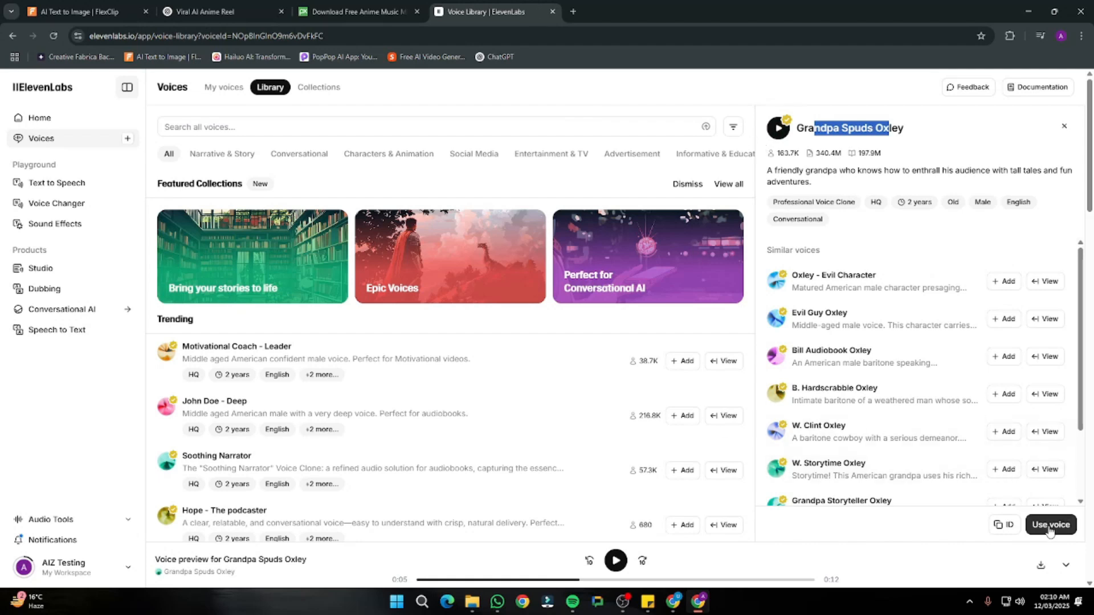
pyautogui.click(1050, 525)
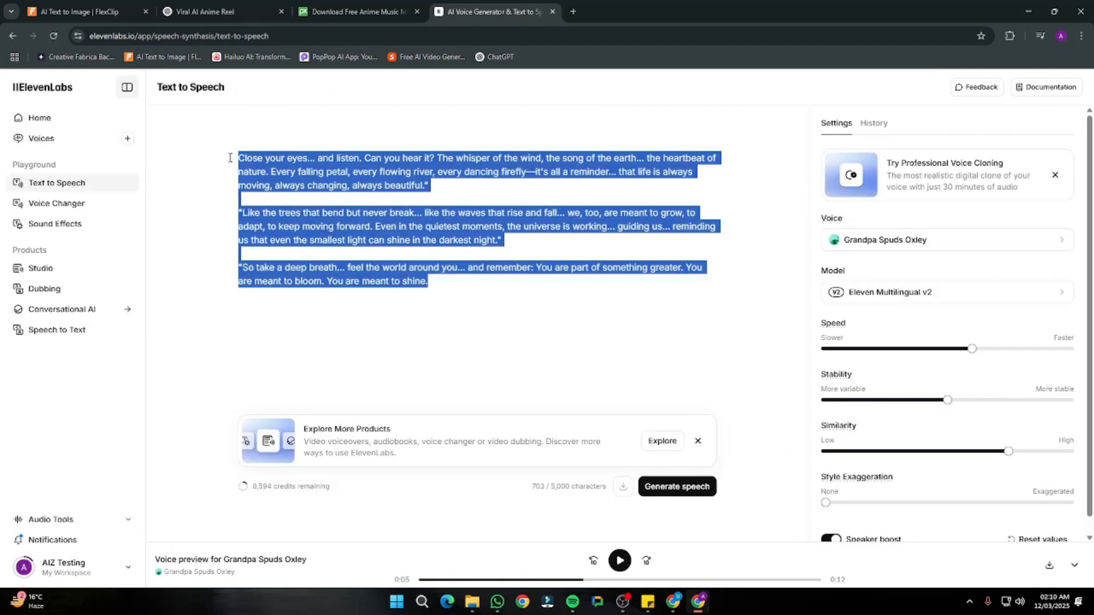
pyautogui.press('Delete')
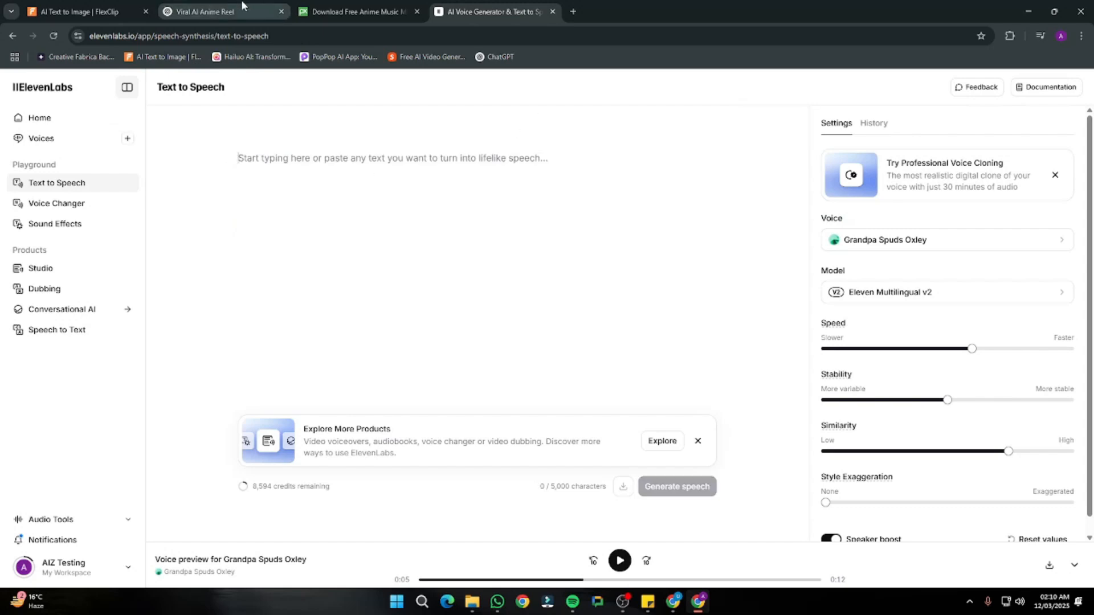
# Step: Scroll the ChatGPT chat to the 'Whispers of Nature' voice-over script
pyautogui.click(223, 11)
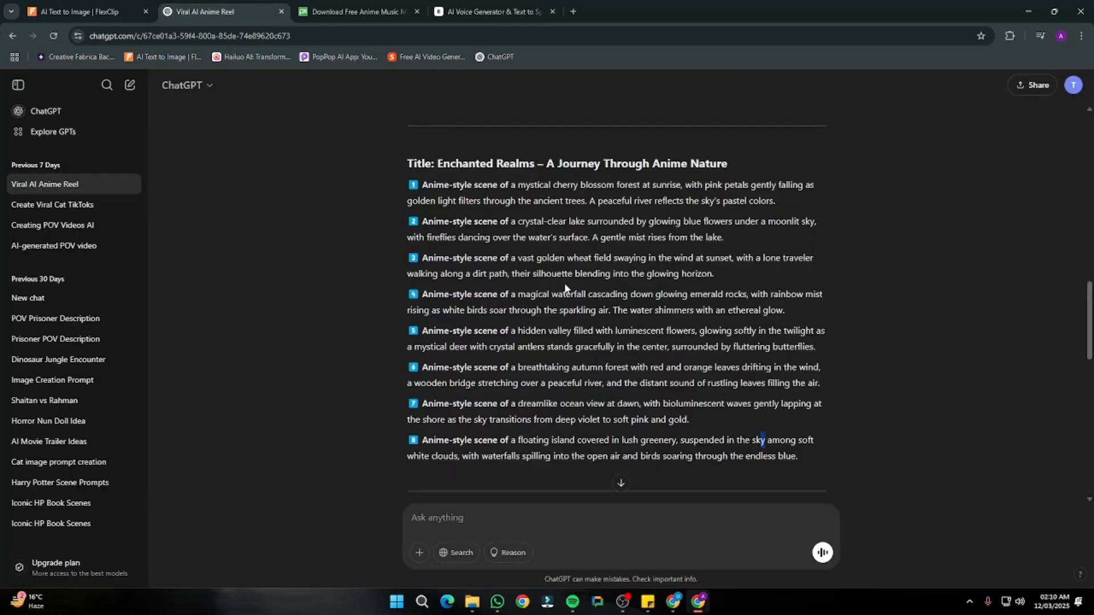
pyautogui.scroll(-3)
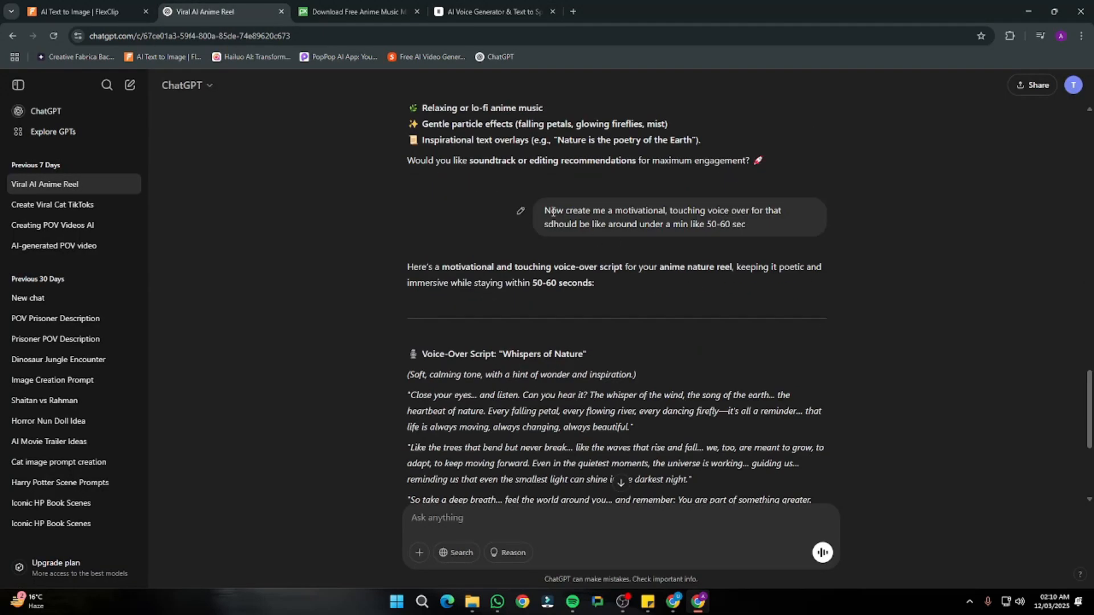
pyautogui.moveTo(739, 235)
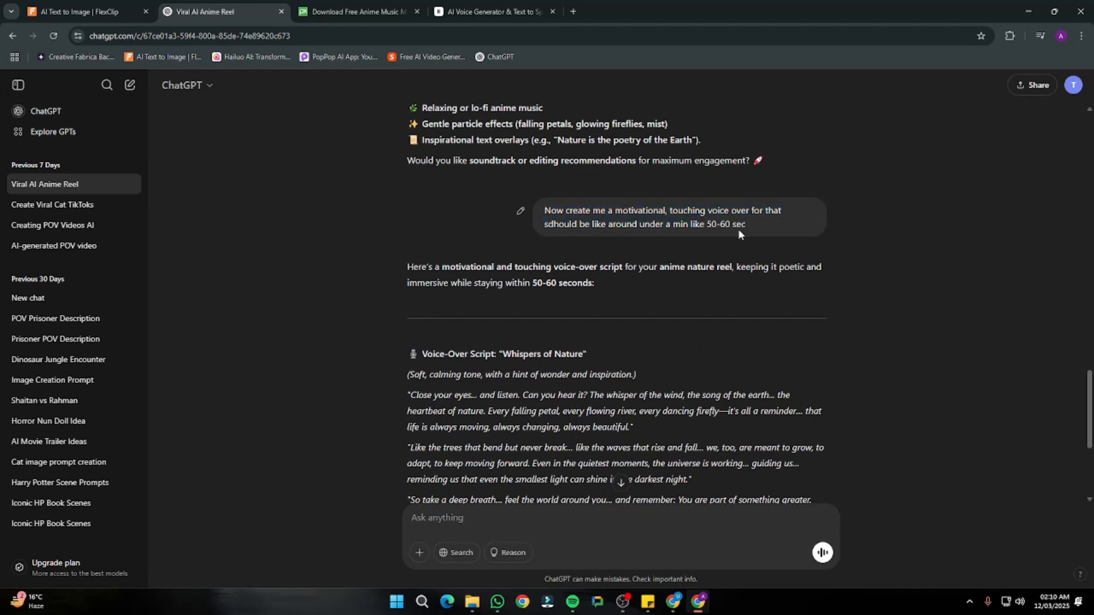
pyautogui.moveTo(700, 242)
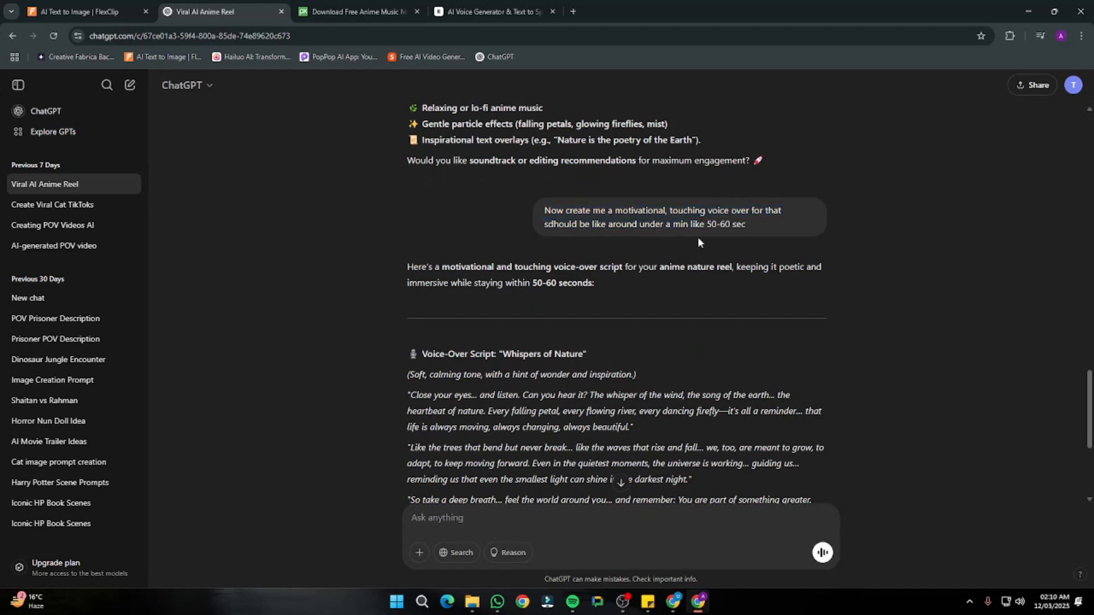
pyautogui.moveTo(671, 324)
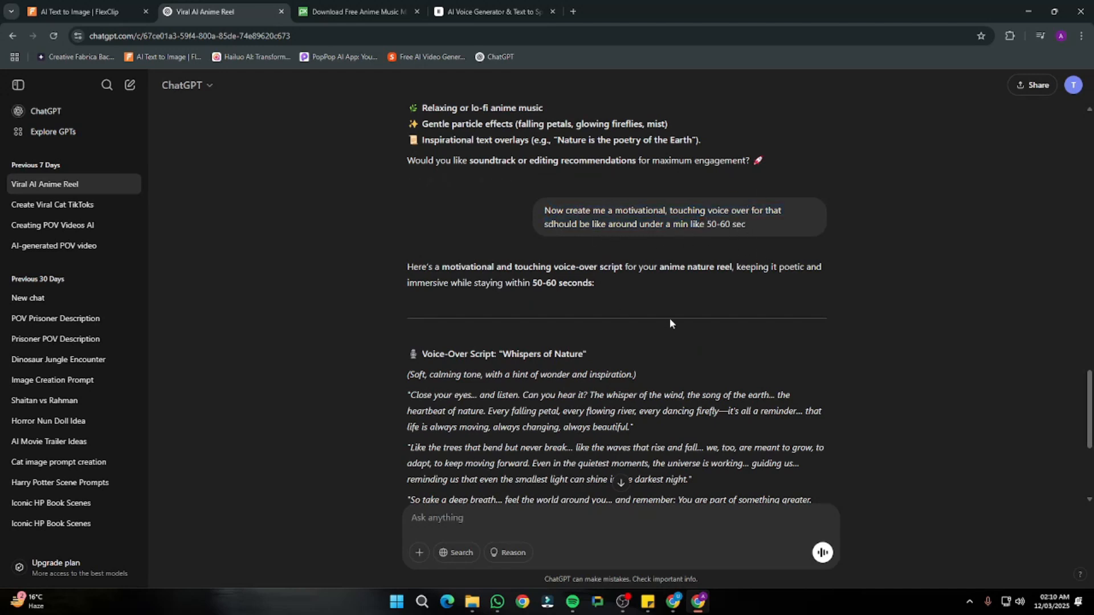
pyautogui.scroll(-3)
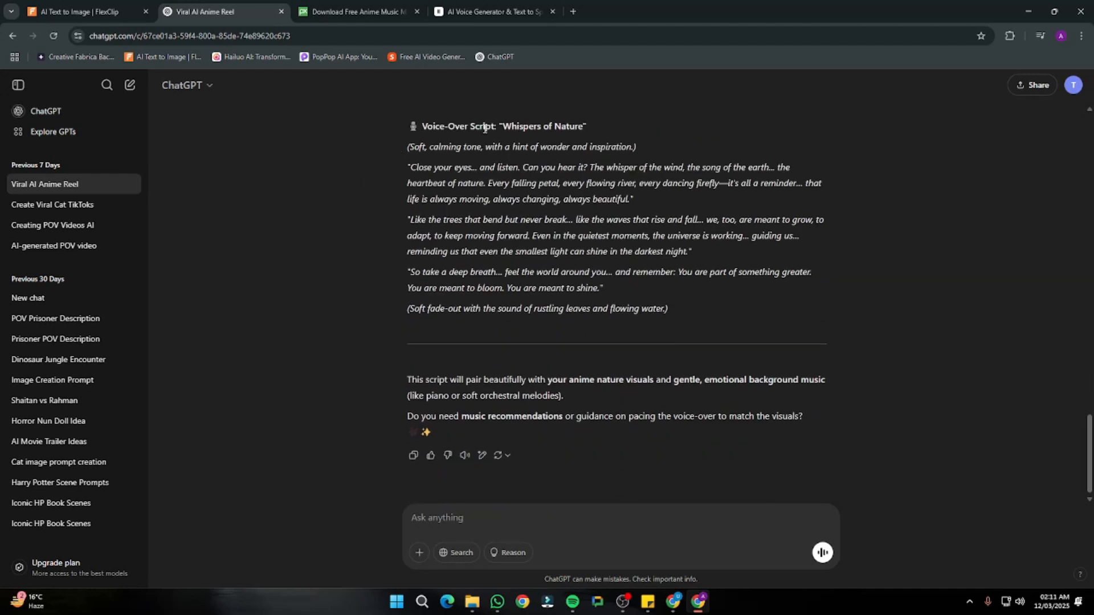
pyautogui.scroll(3)
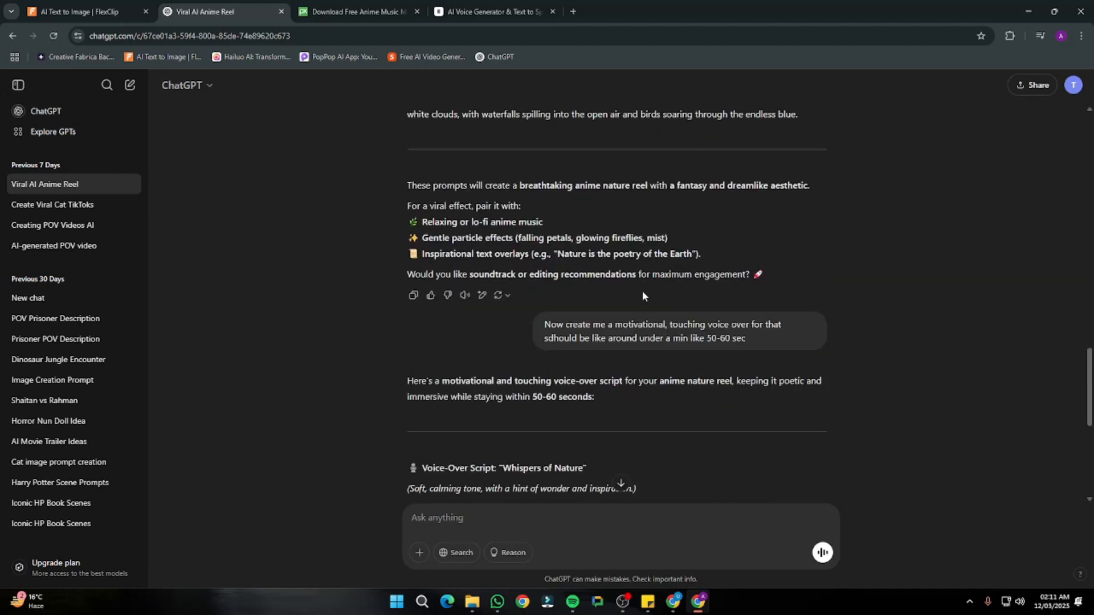
pyautogui.scroll(-3)
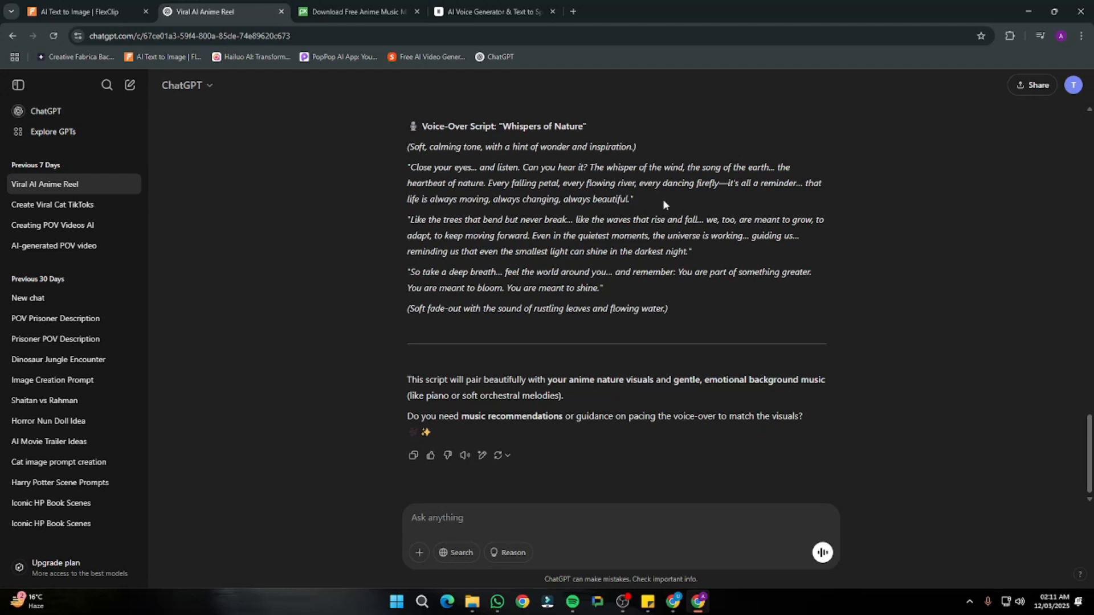
pyautogui.moveTo(618, 222)
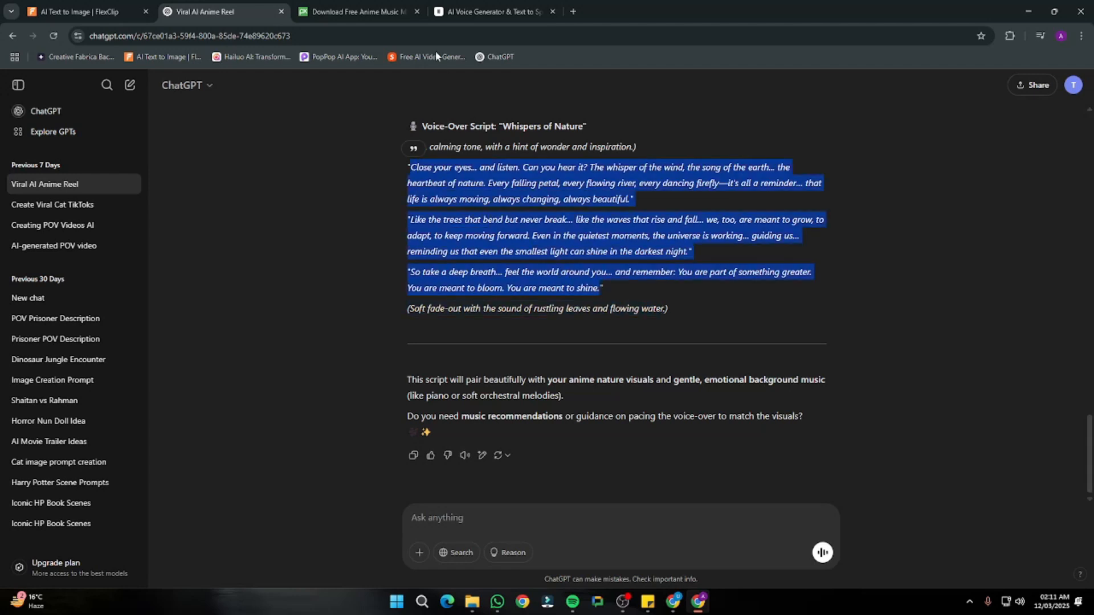
# Step: Return to ElevenLabs and generate speech from the pasted nature script
pyautogui.click(493, 12)
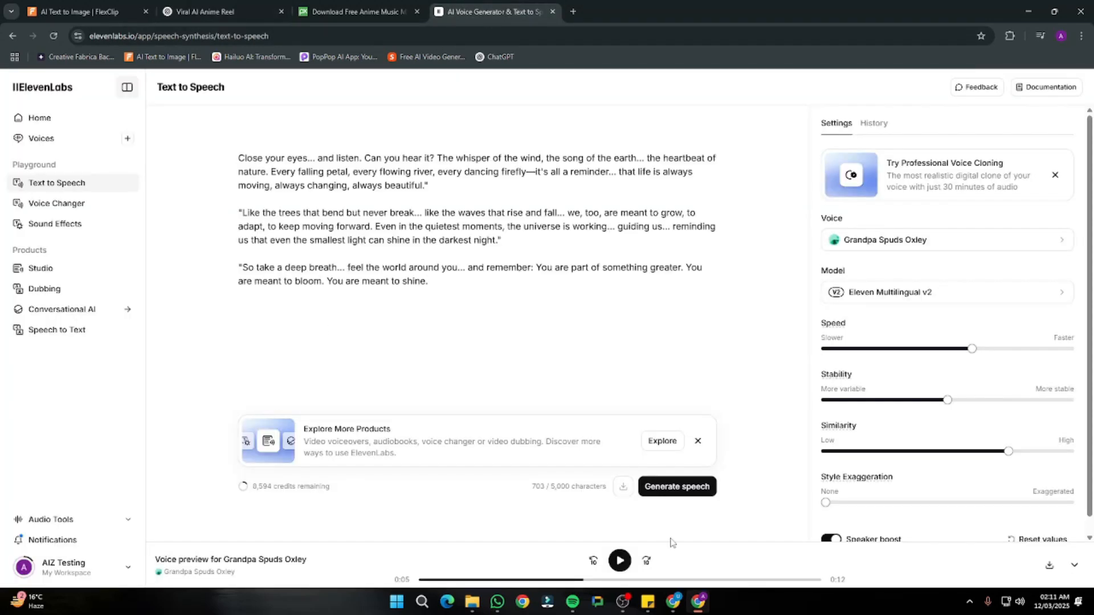
pyautogui.click(675, 486)
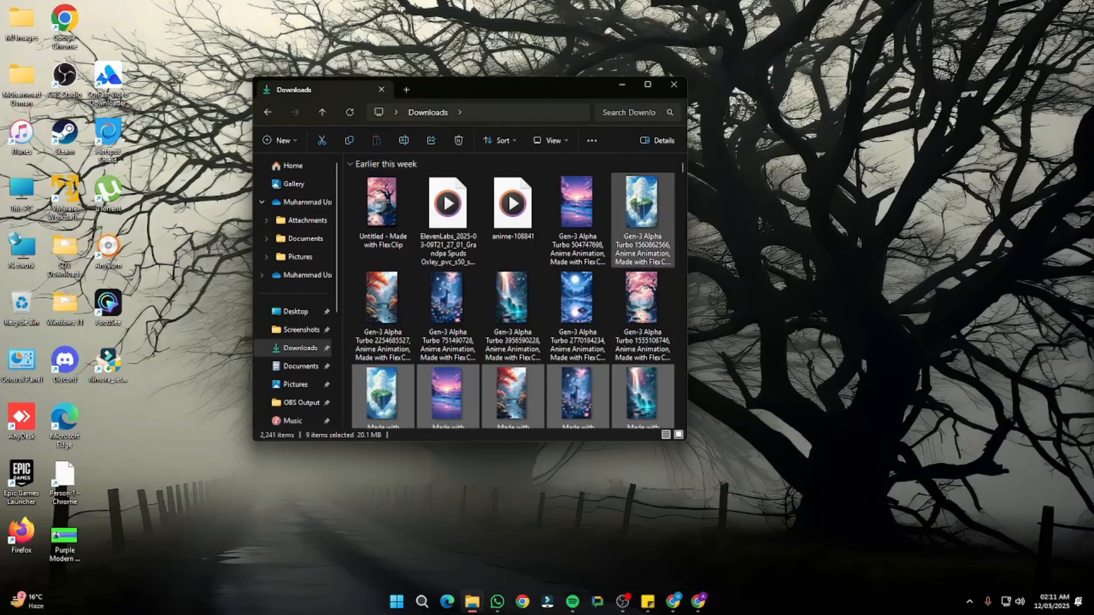
# Step: Select the generated Gen-3 Alpha Turbo clips in the Downloads folder
pyautogui.click(577, 360)
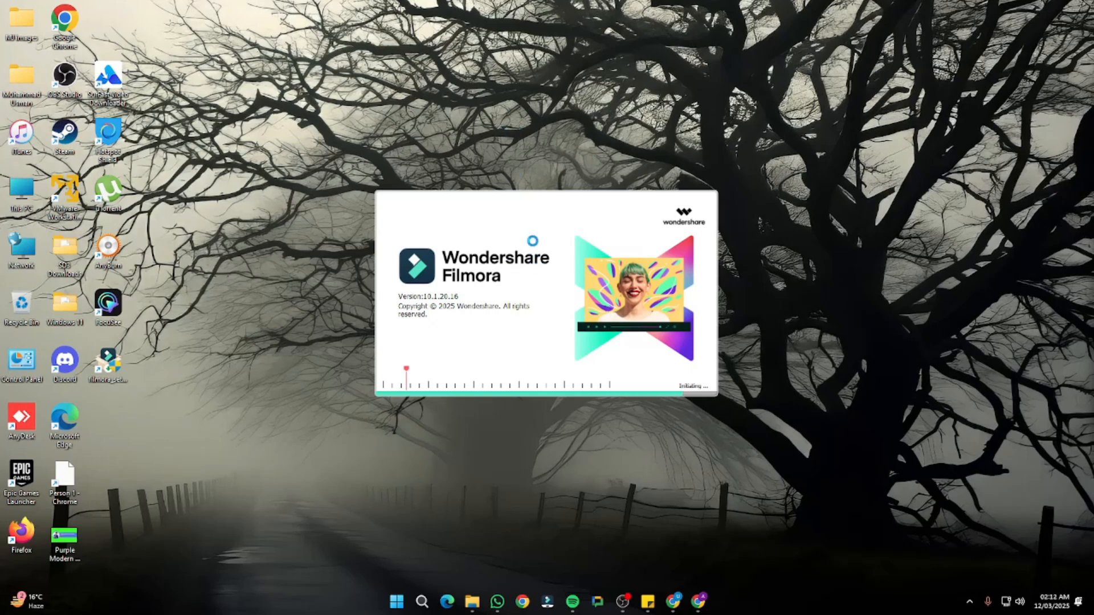
pyautogui.moveTo(534, 245)
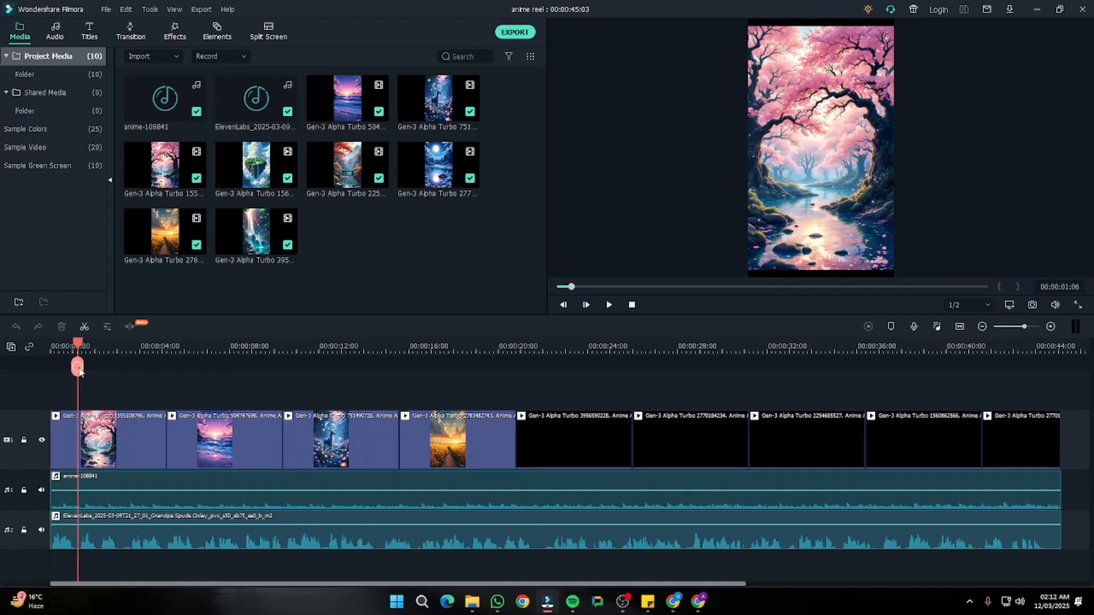
# Step: Review the anime reel timeline's ending and voice-over clip, then switch to Chrome
pyautogui.click(799, 348)
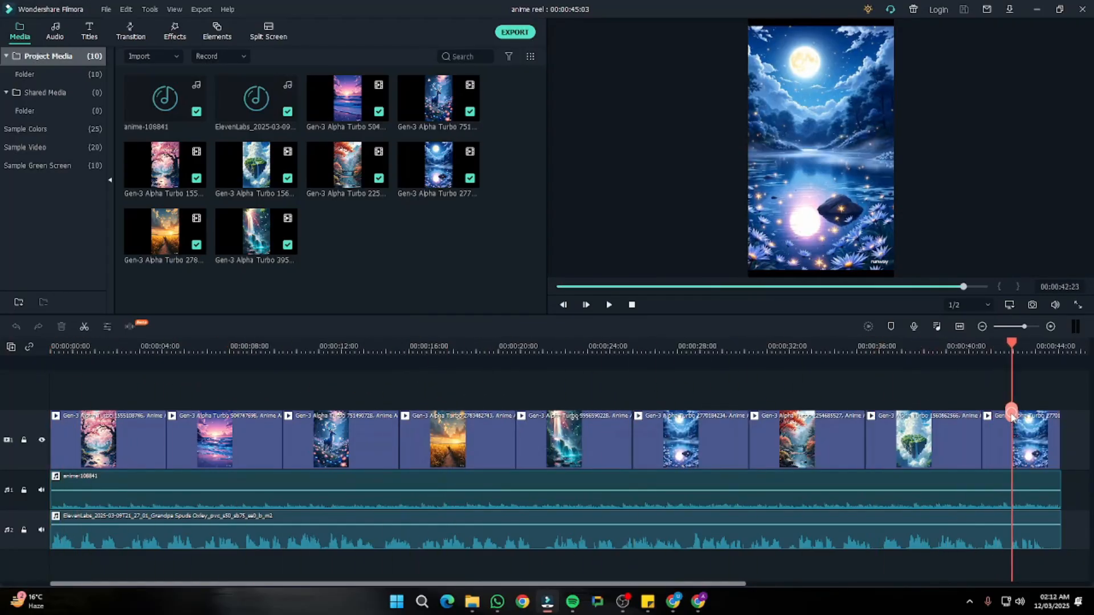
pyautogui.click(110, 346)
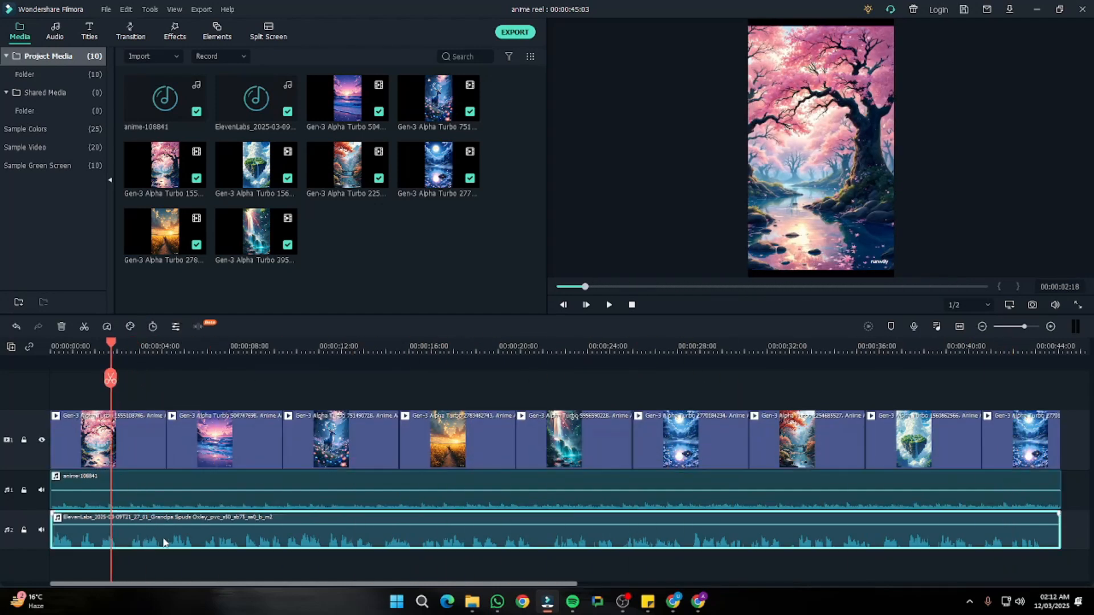
pyautogui.click(999, 347)
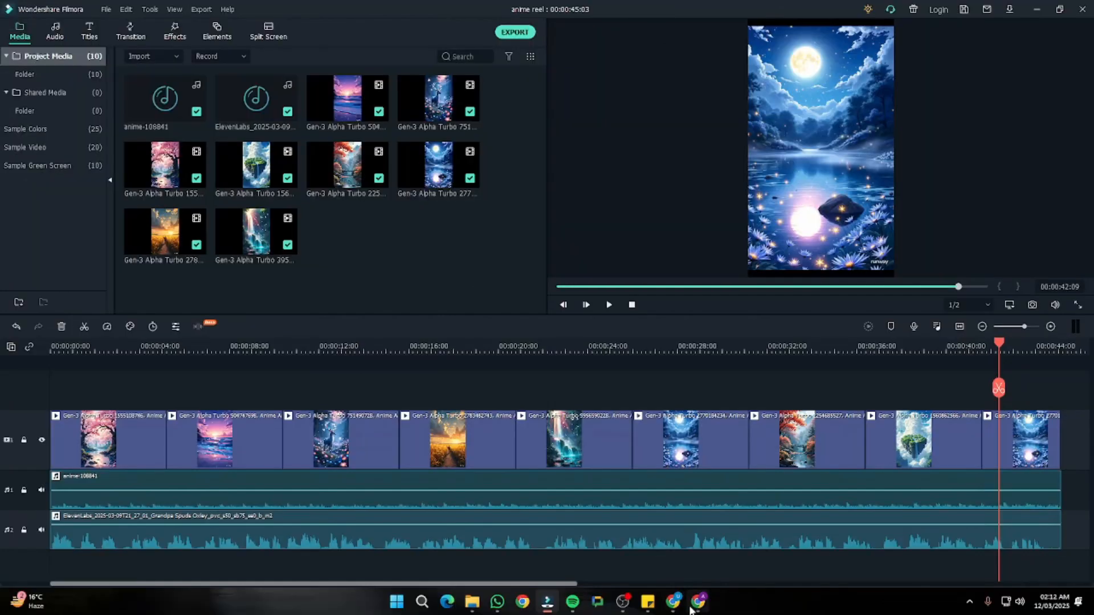
pyautogui.click(699, 601)
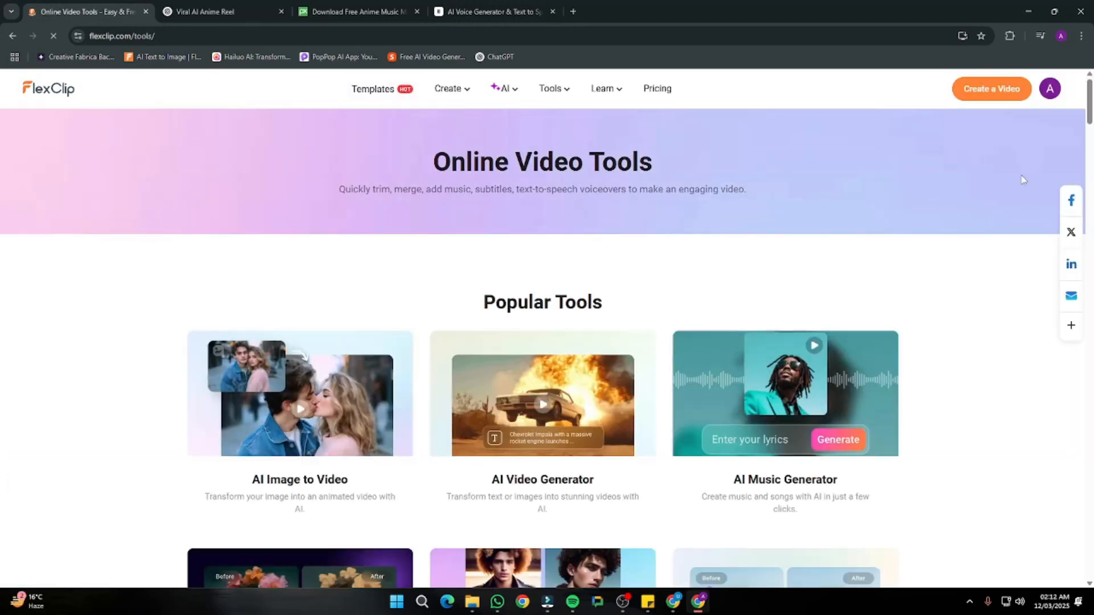
pyautogui.moveTo(907, 227)
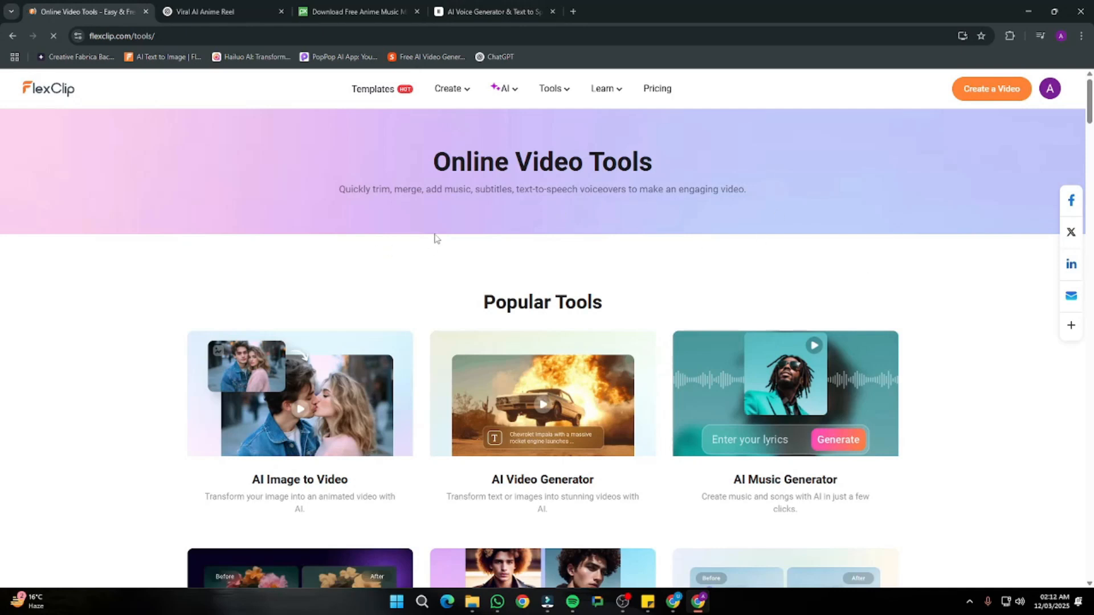
# Step: Scroll through FlexClip's Popular Tools list on the video tools page
pyautogui.scroll(-3)
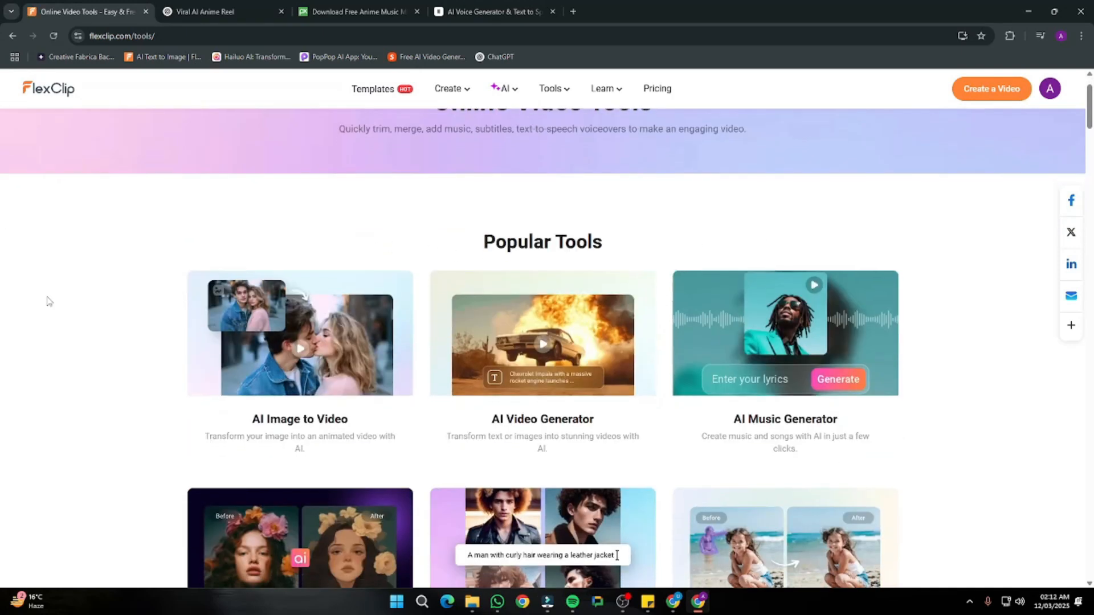
pyautogui.scroll(-3)
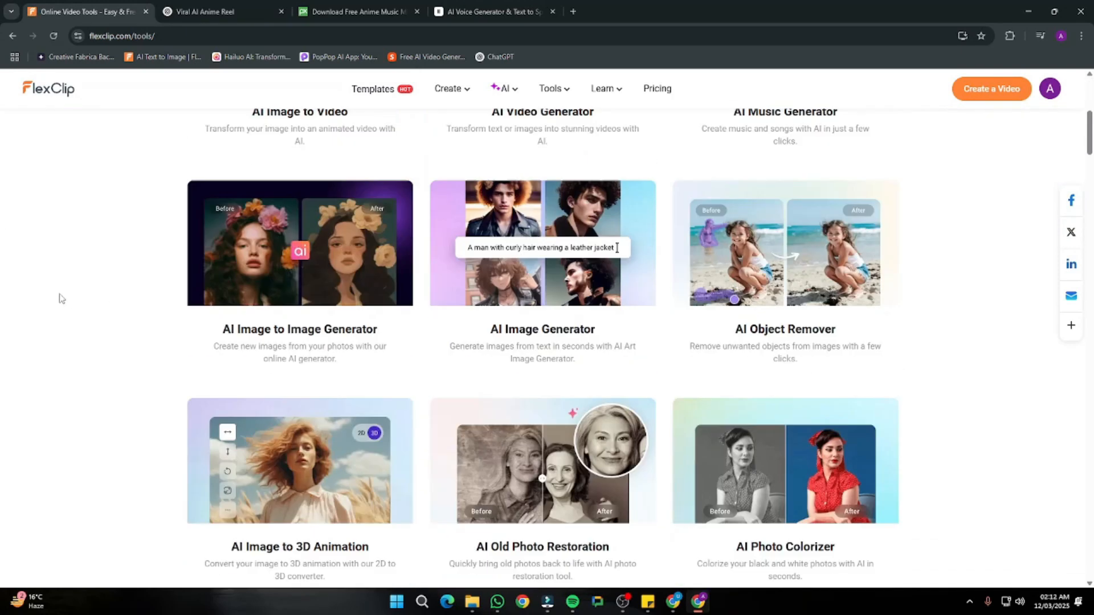
pyautogui.scroll(3)
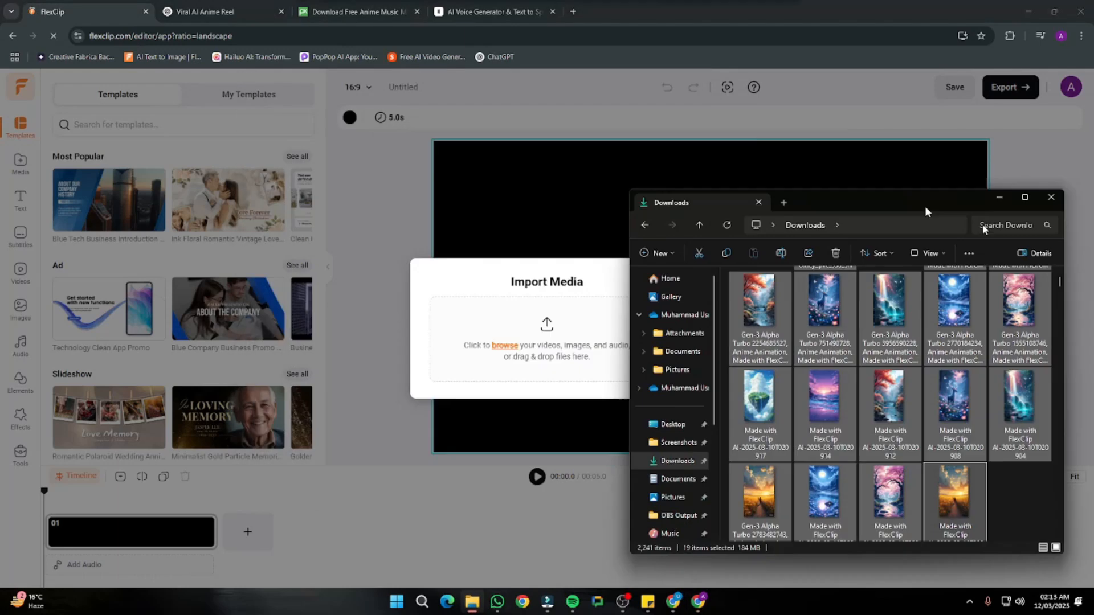
# Step: Import anime reel.mp4 and switch the canvas from 16:9 to vertical 9:16
pyautogui.click(1050, 197)
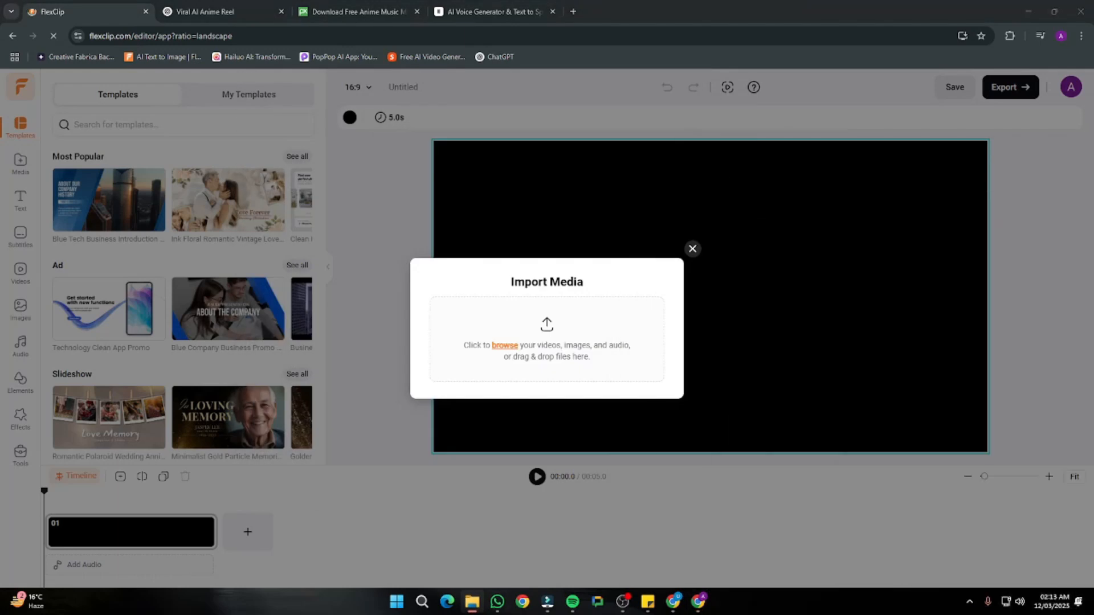
pyautogui.click(691, 249)
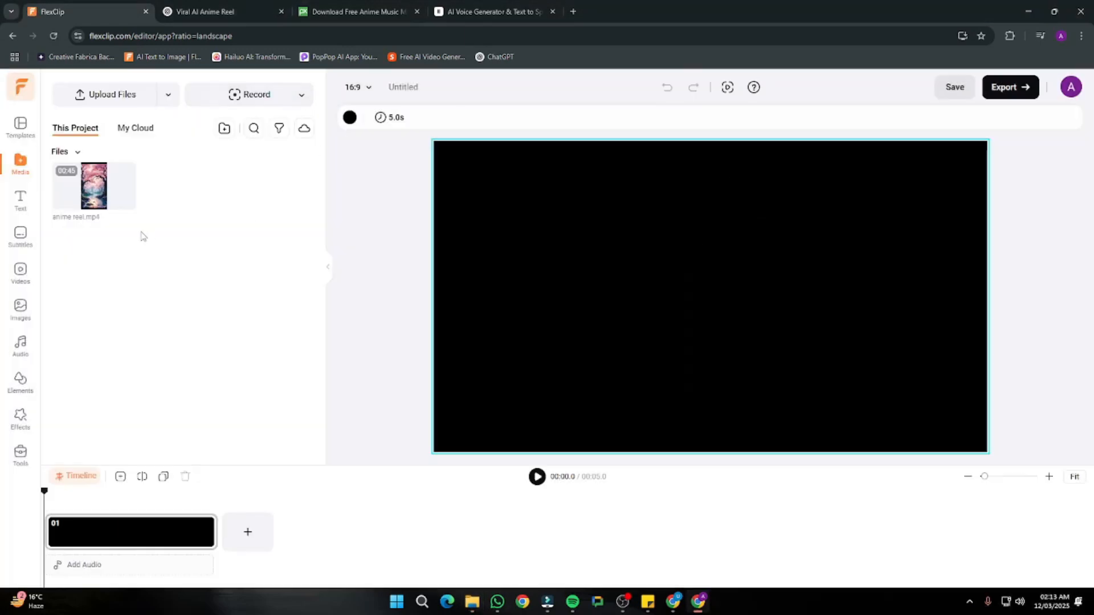
pyautogui.click(357, 86)
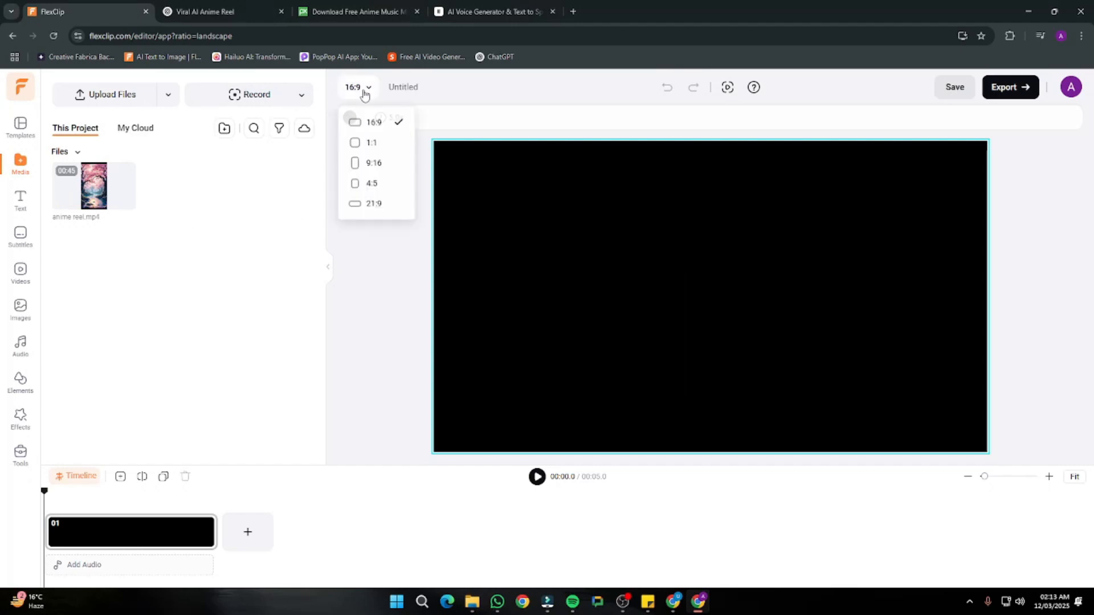
pyautogui.click(374, 162)
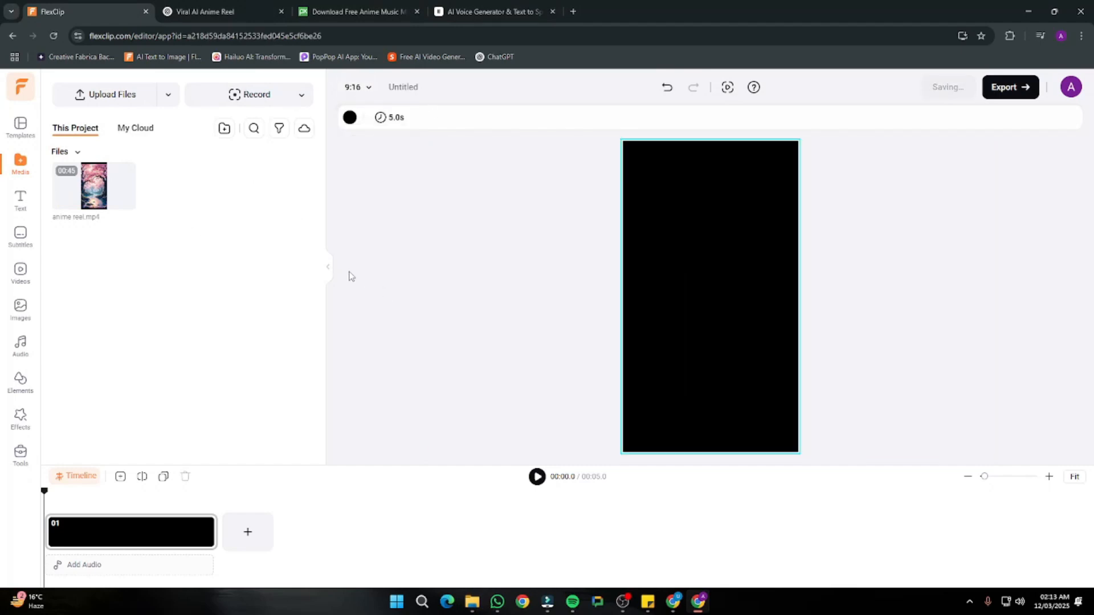
pyautogui.moveTo(127, 188)
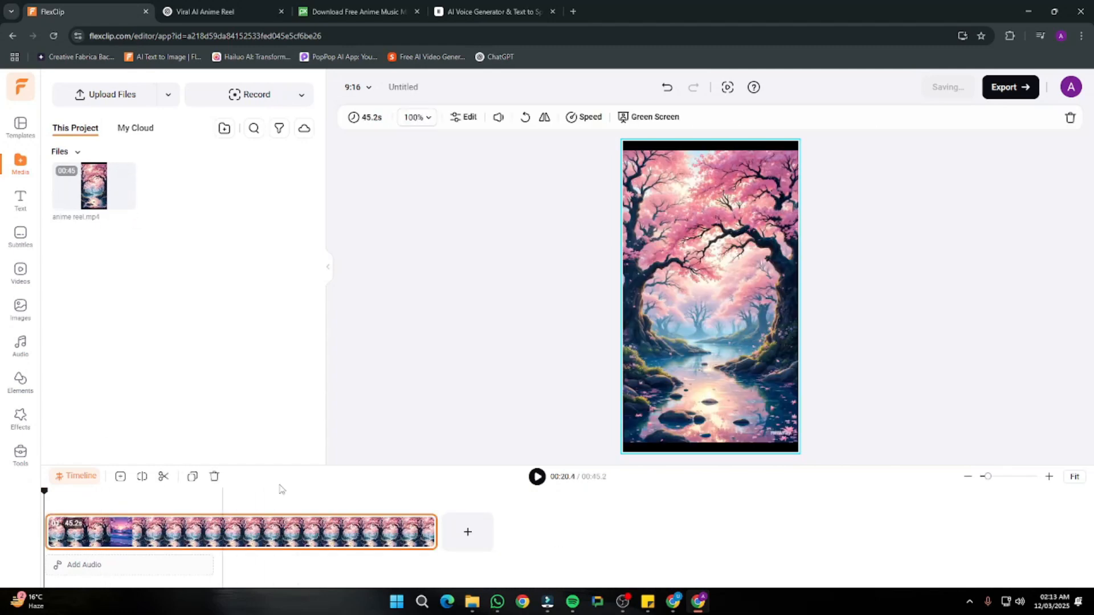
# Step: Generate English AI Auto Subtitles in the Highlight style, then play back the reel
pyautogui.click(21, 236)
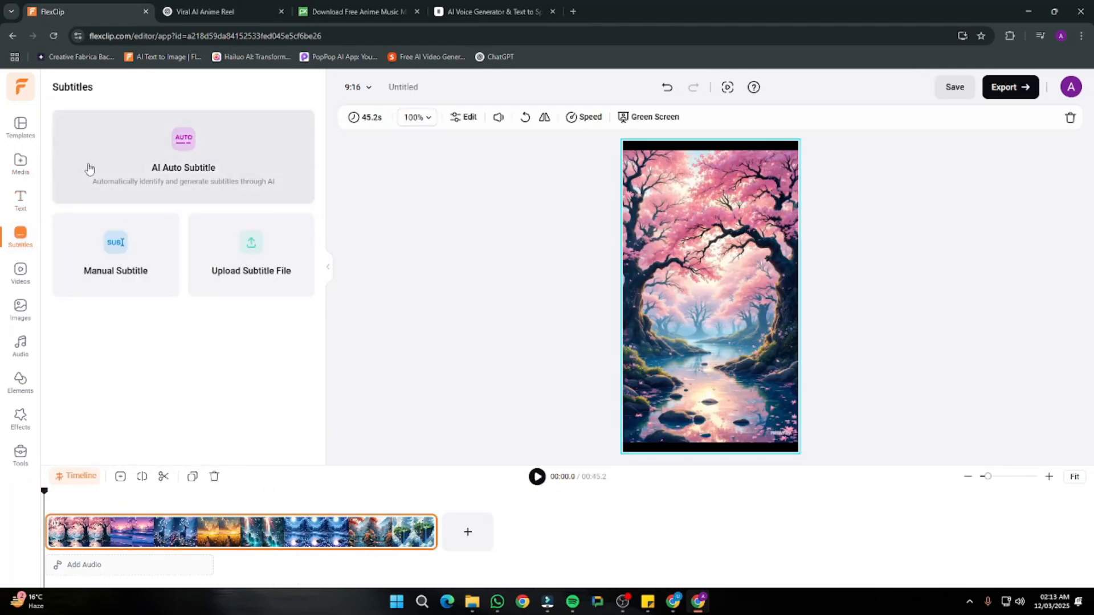
pyautogui.click(183, 155)
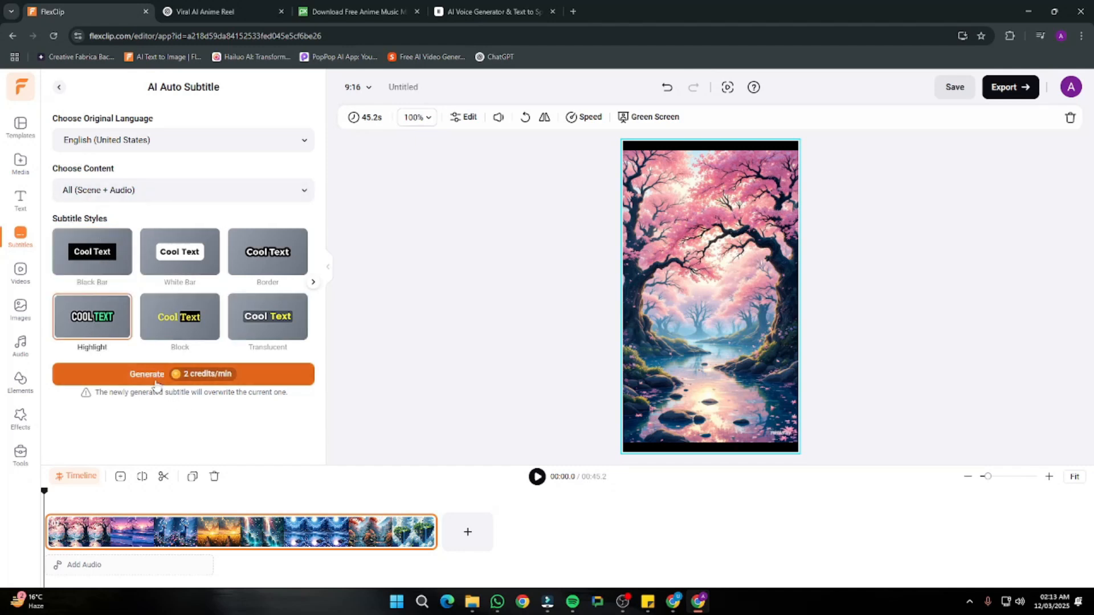
pyautogui.click(183, 374)
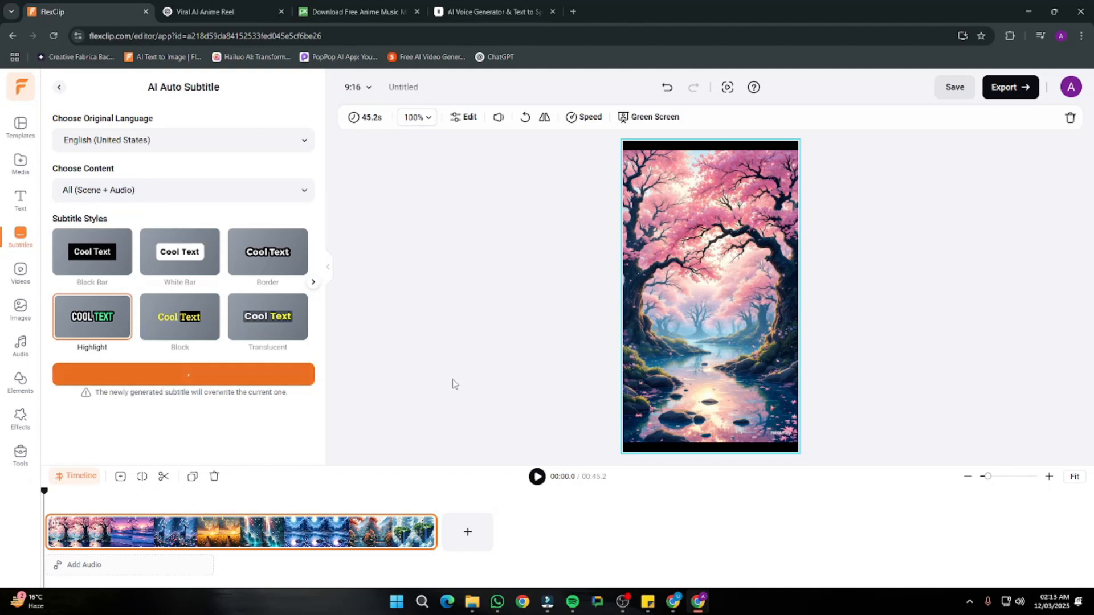
pyautogui.click(183, 375)
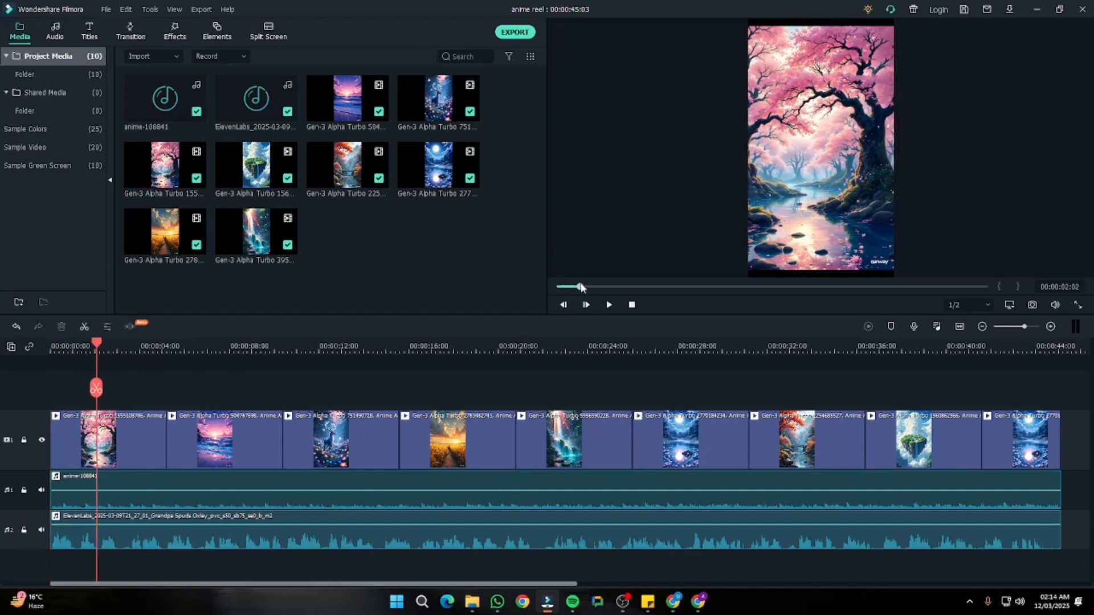
pyautogui.click(608, 305)
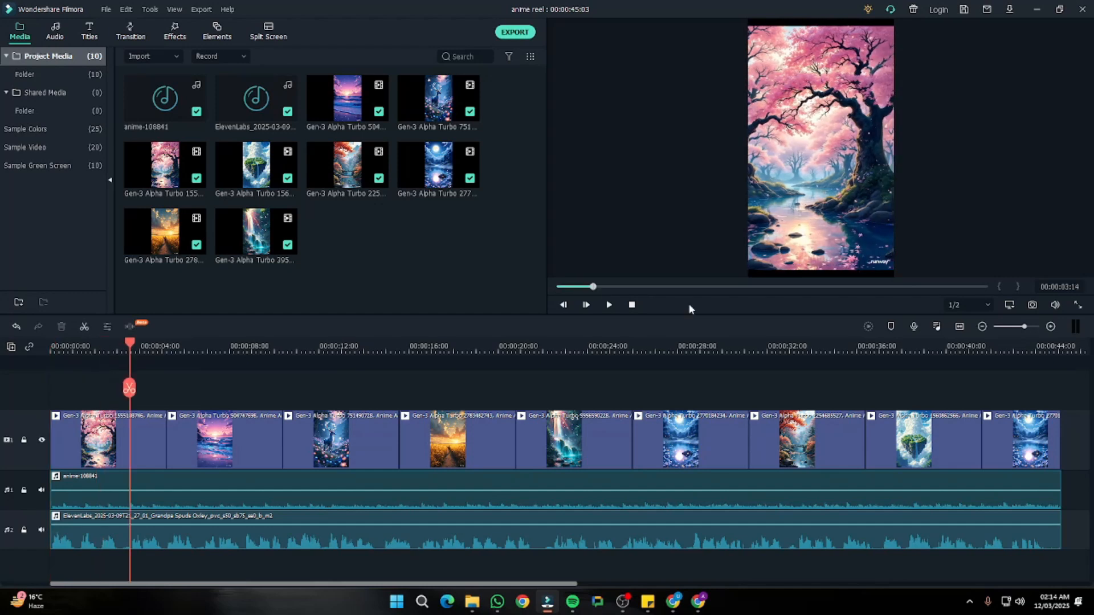